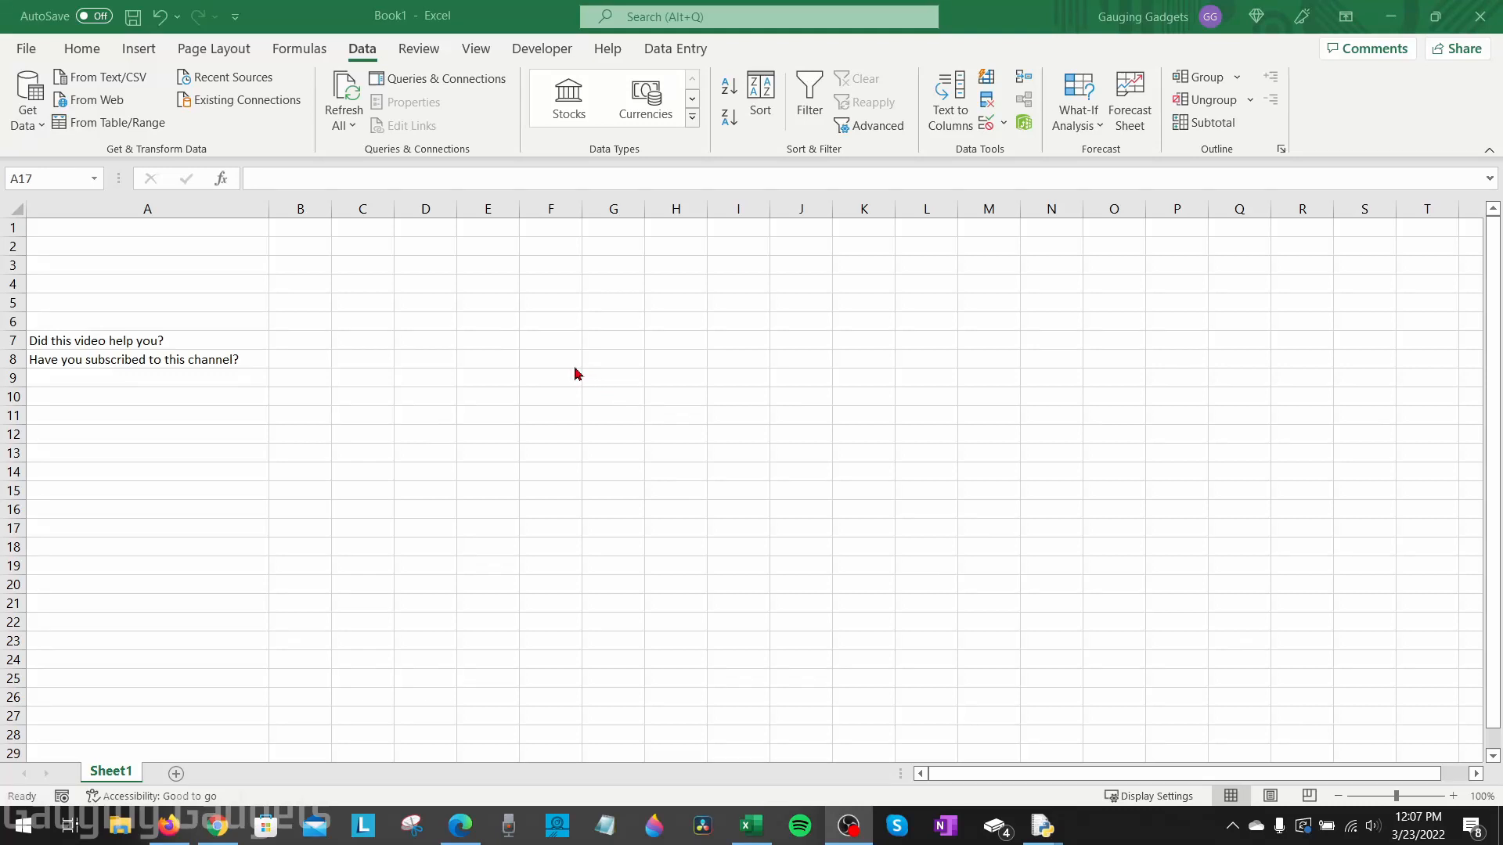
mouse_move(592, 374)
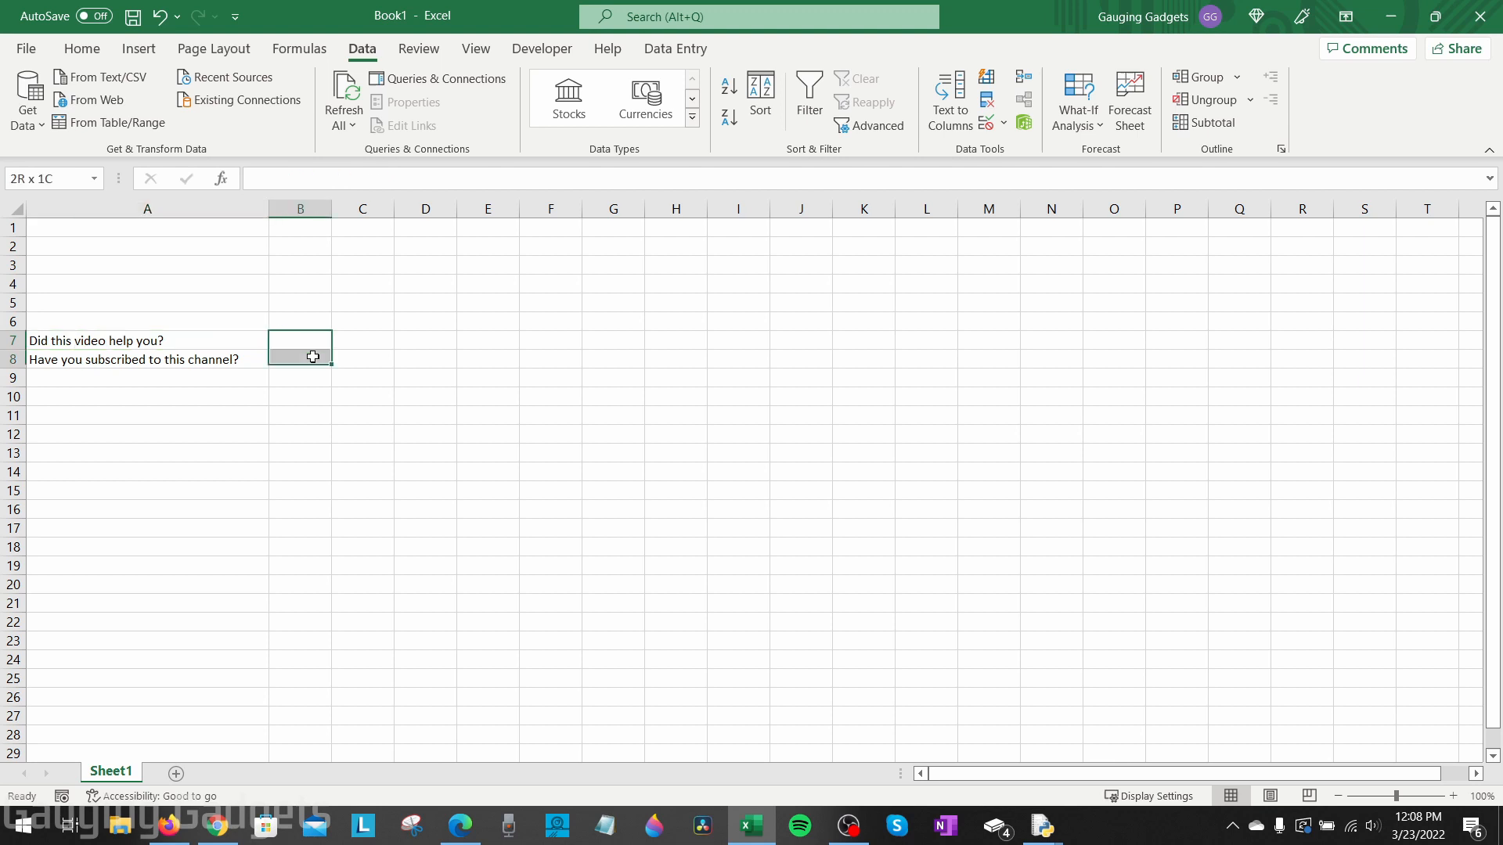
Add a blank worksheet and start the answer lists: heading 1, with Yes and No beneath it
click(300, 360)
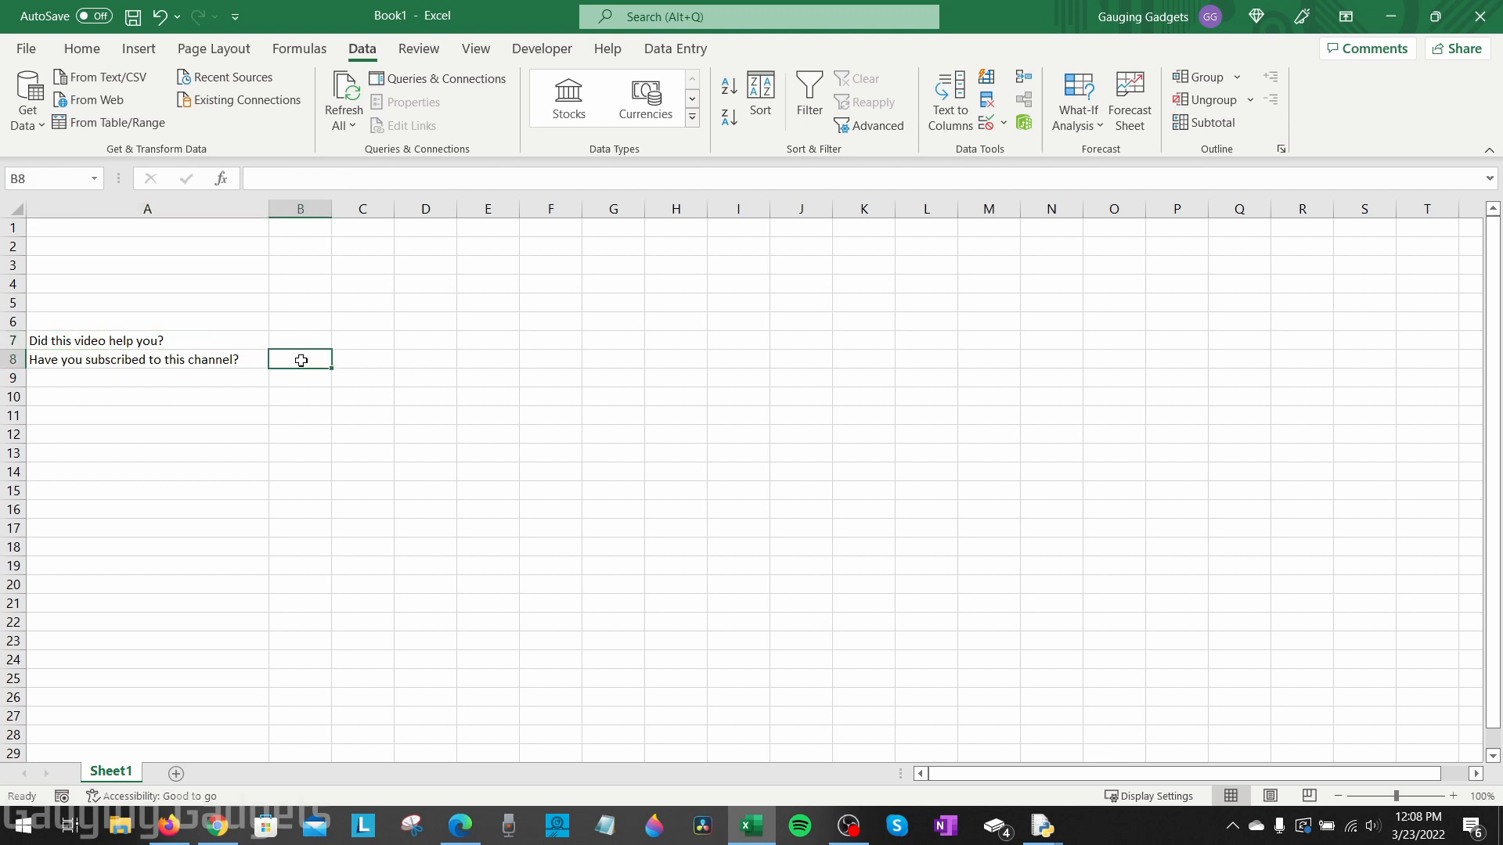
click(362, 396)
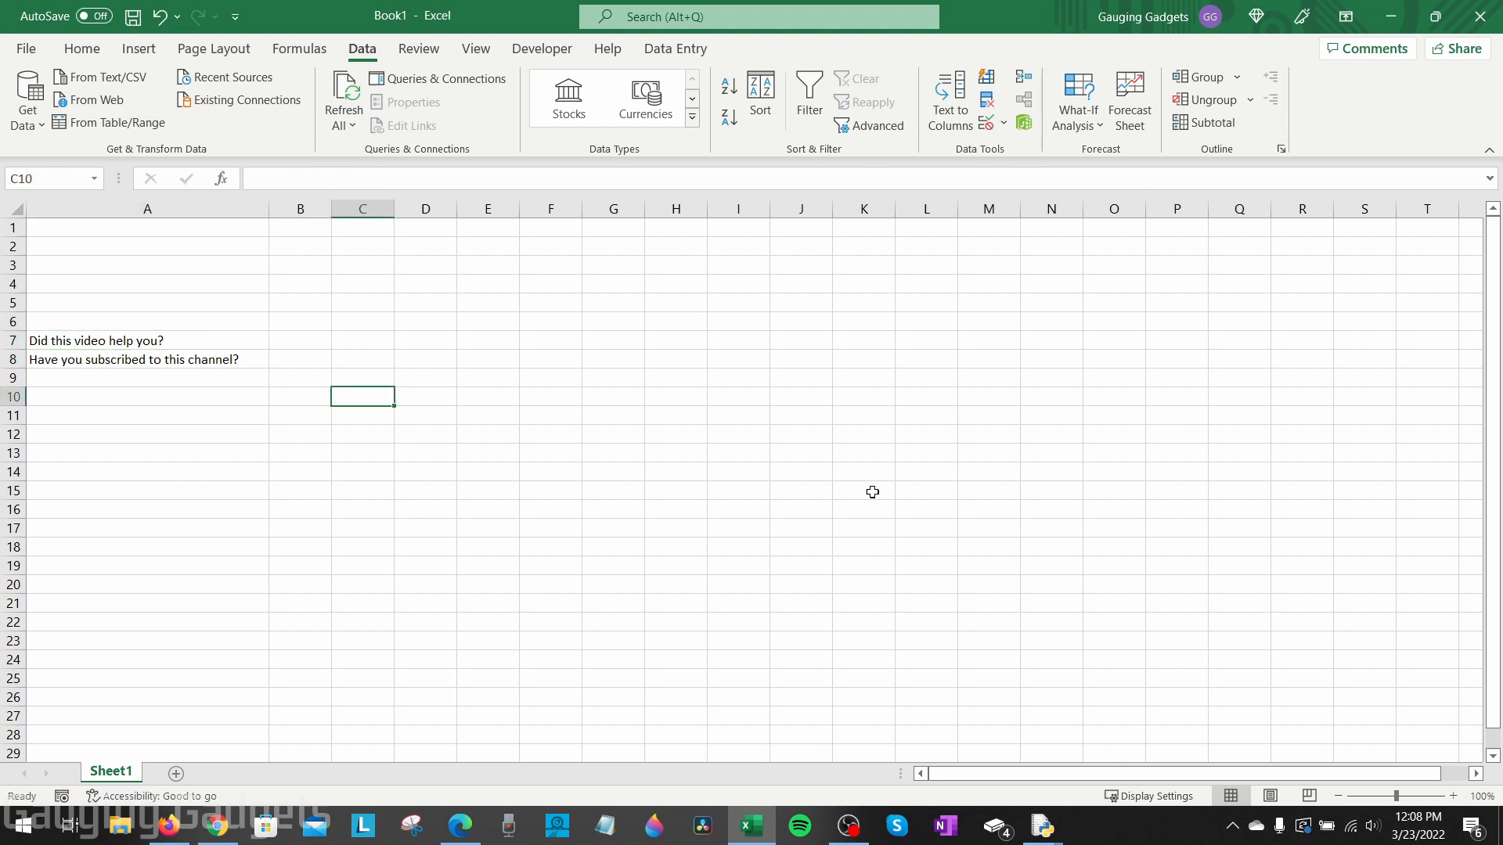
mouse_move(670, 508)
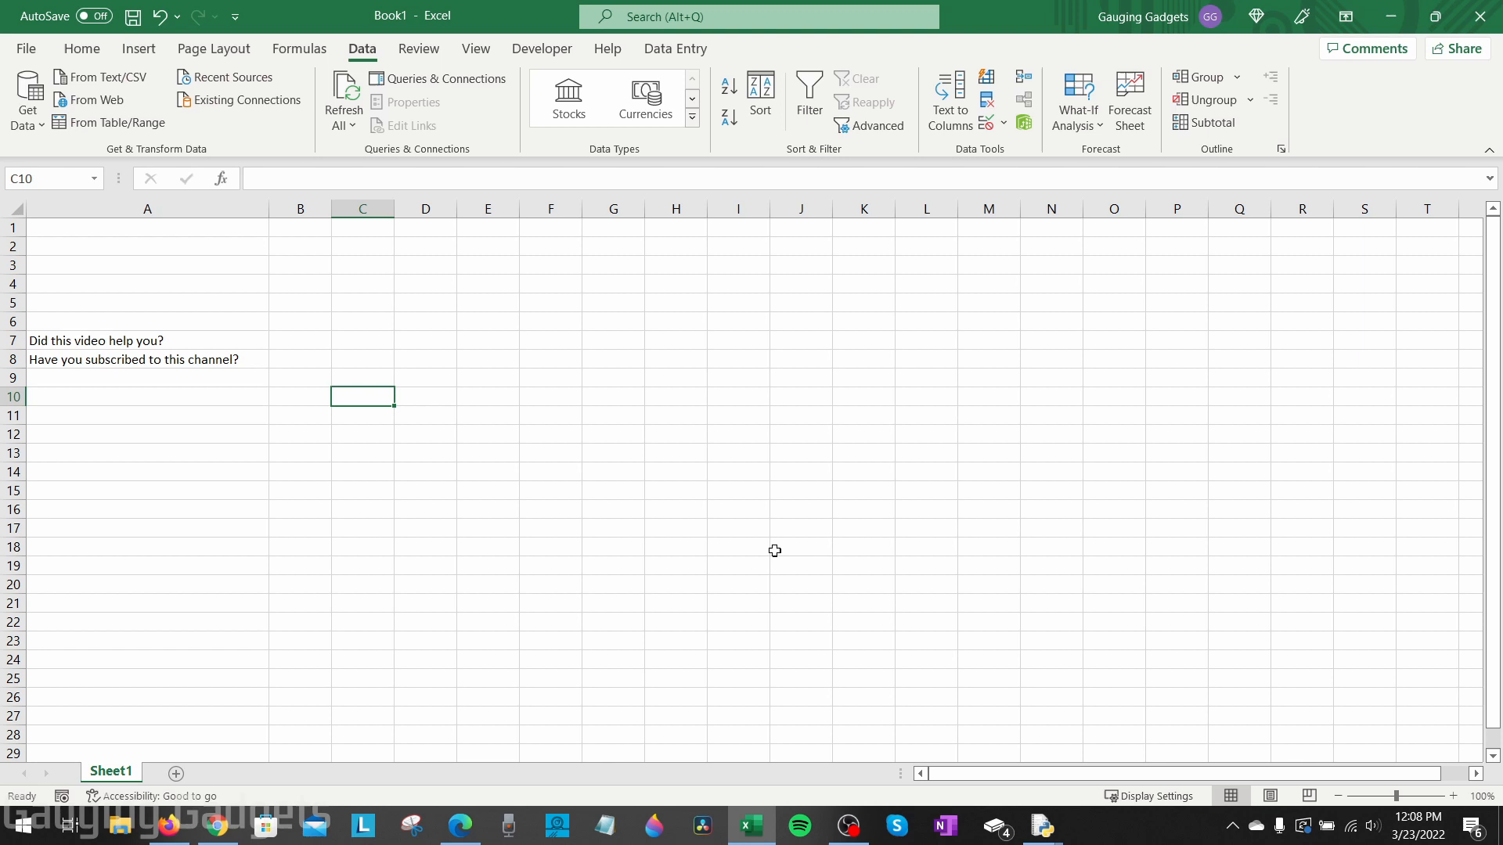
mouse_move(332, 609)
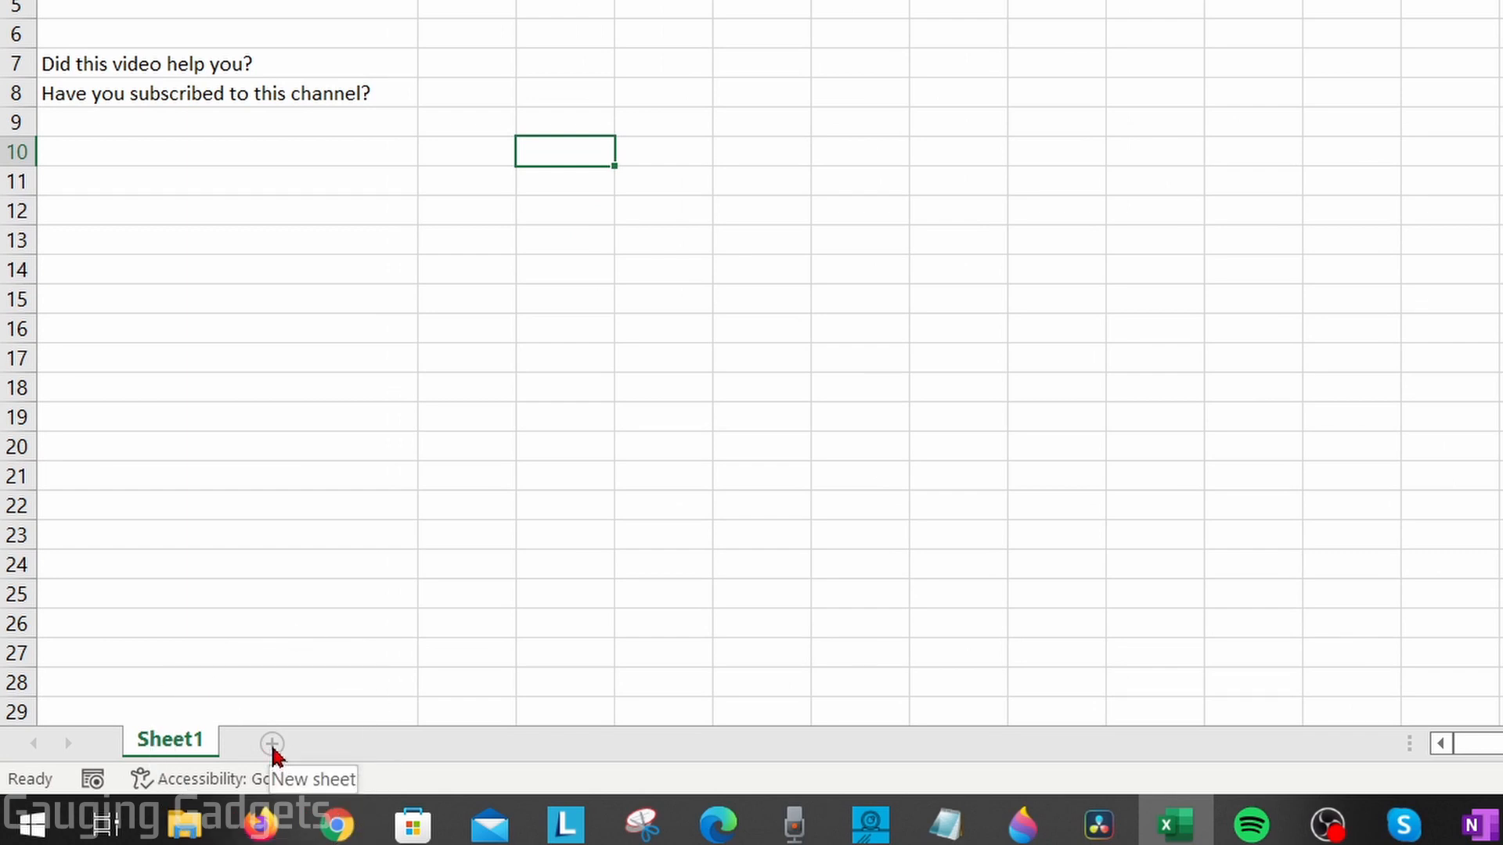
click(271, 742)
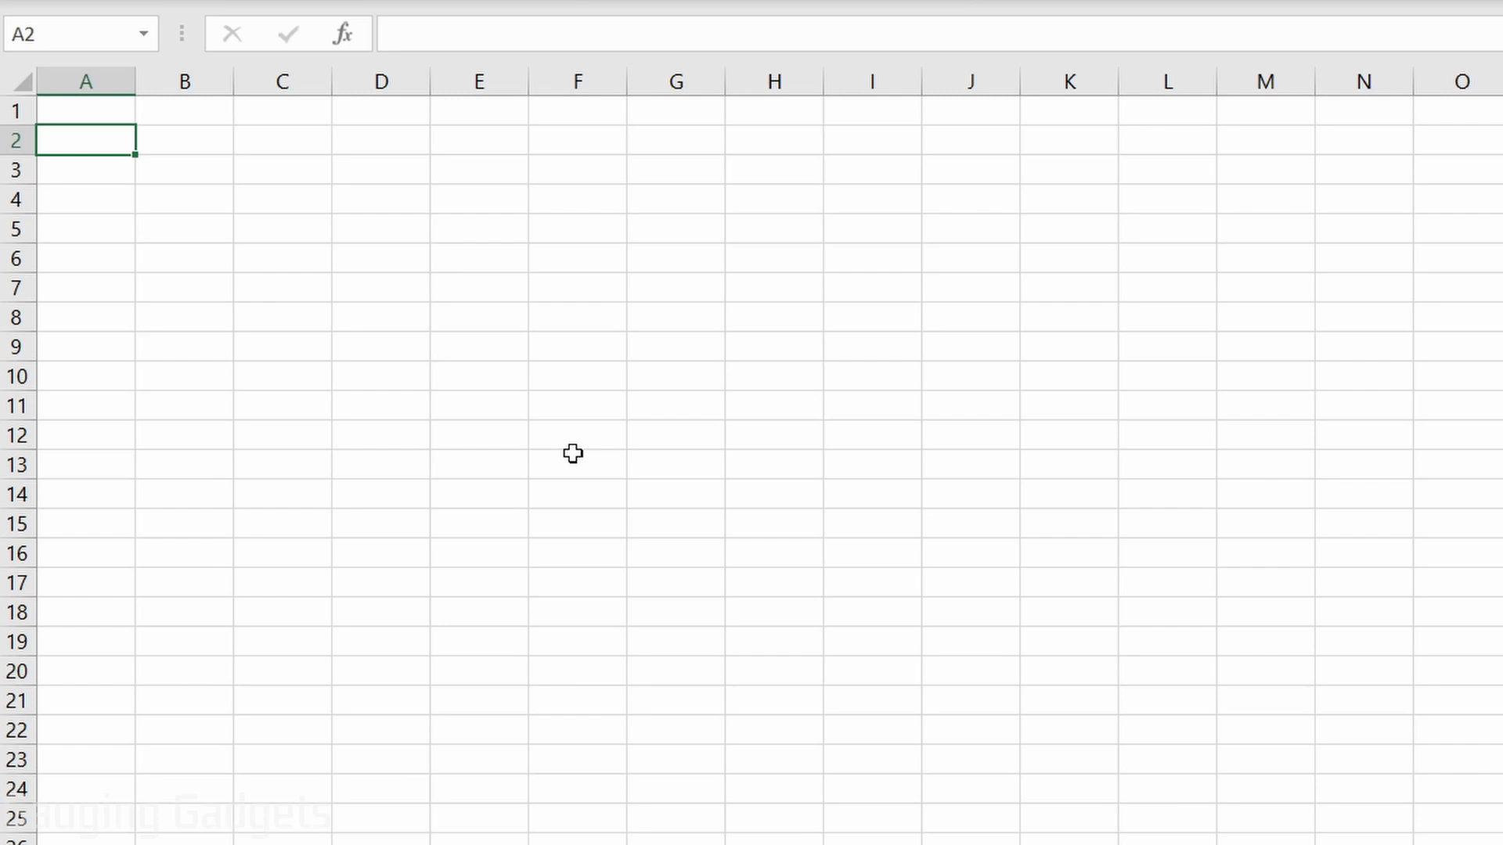
text(1)
click(87, 227)
text(Somewhat)
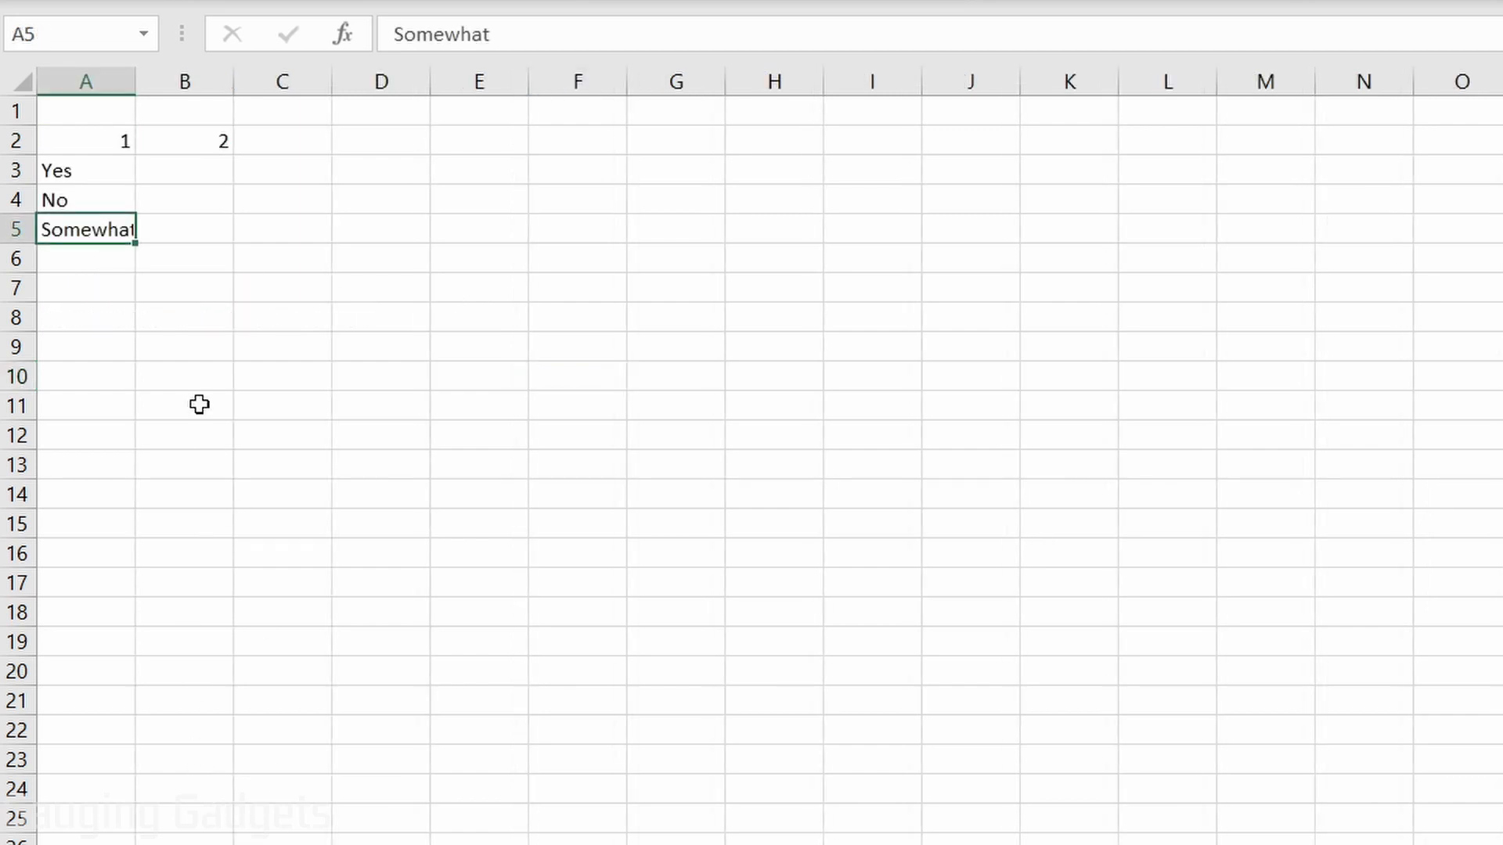
mouse_move(92, 230)
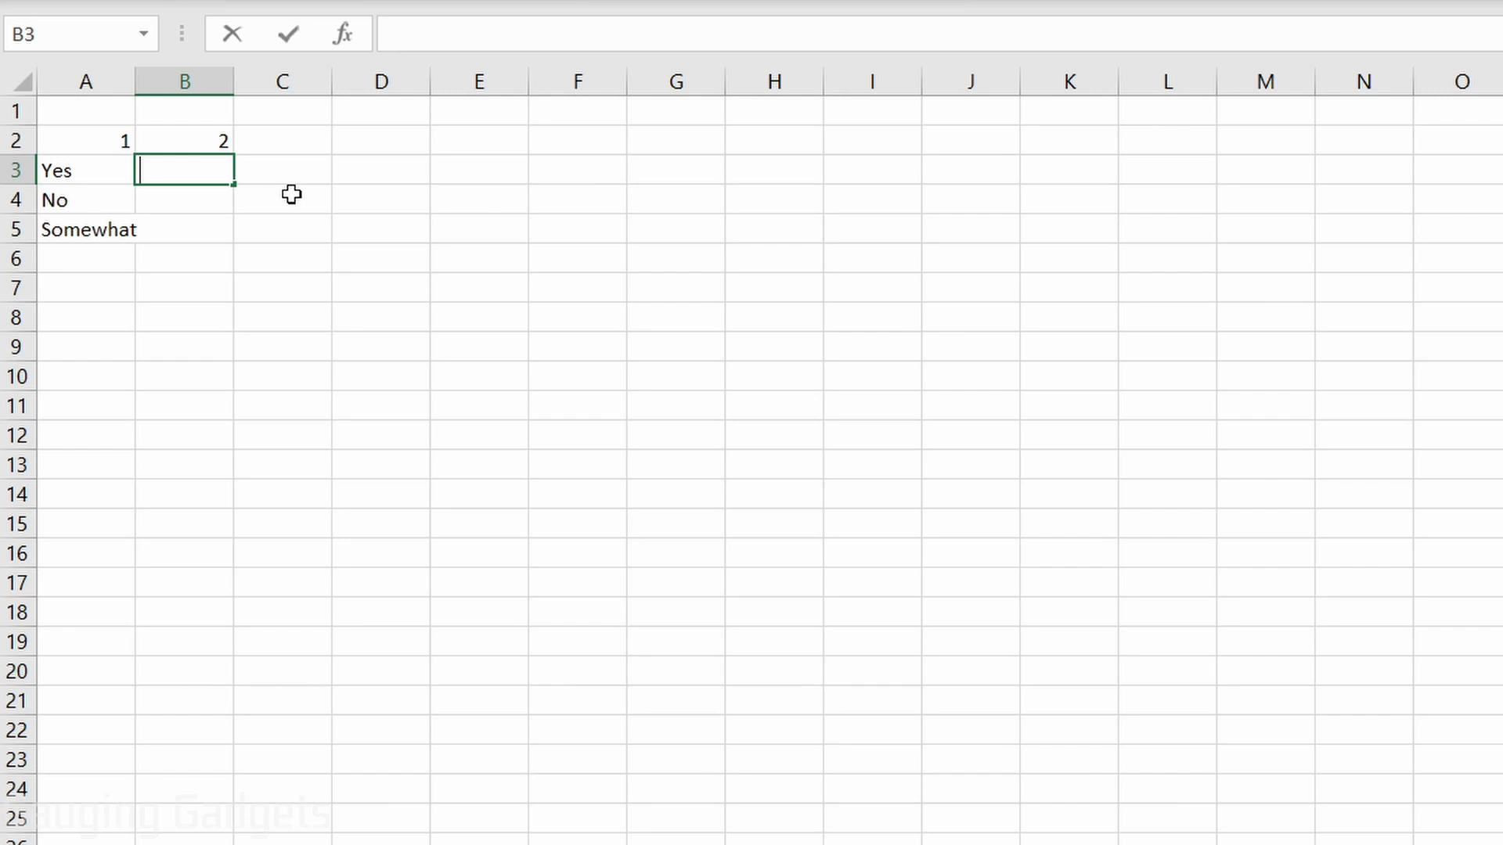
text(N)
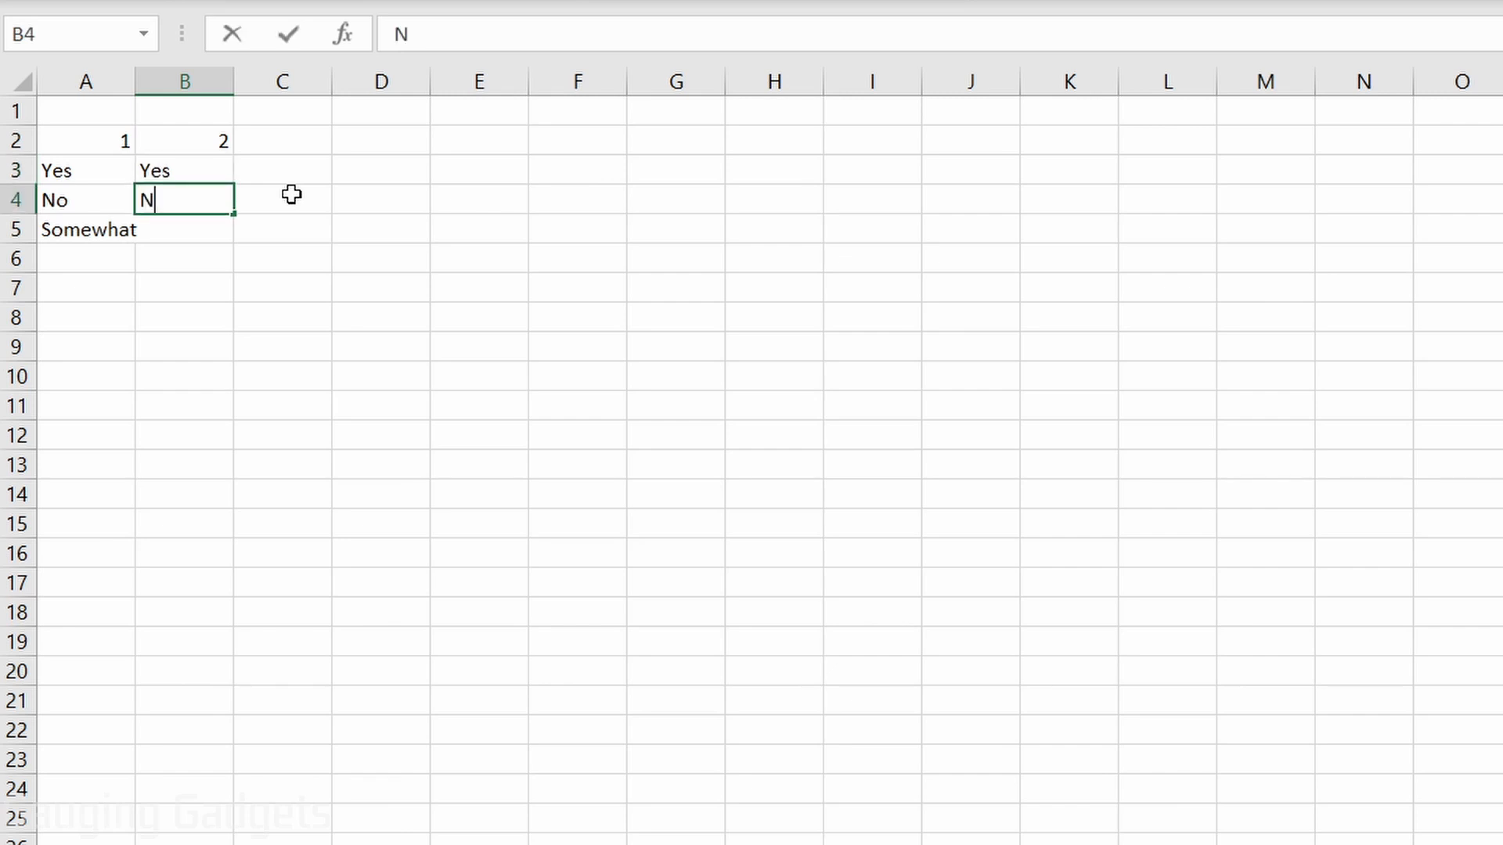
text(o)
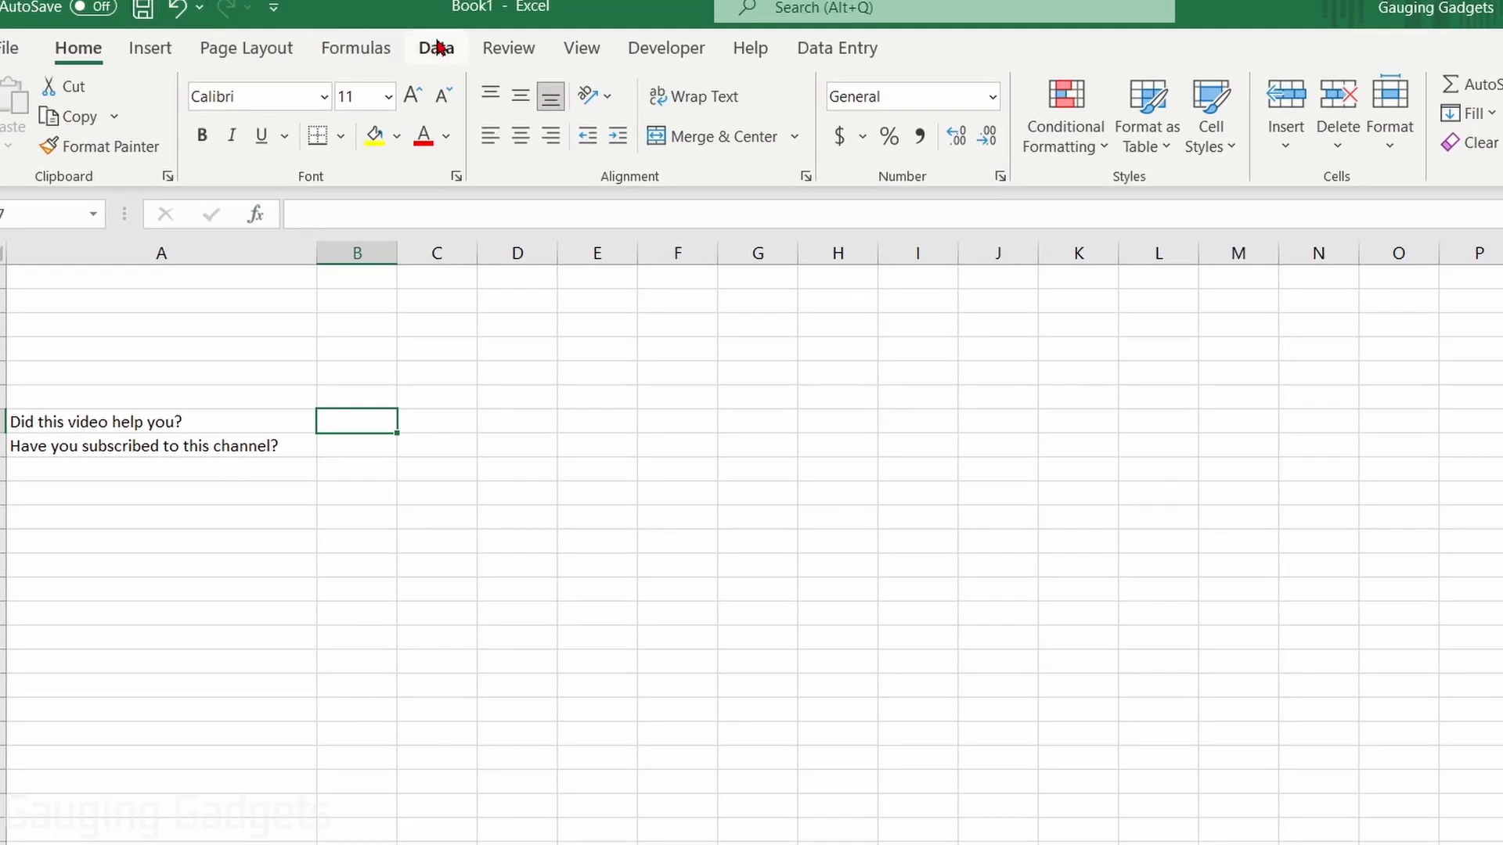
Bring up the Data Validation dialog for answer cell B7 from the Data ribbon
click(436, 48)
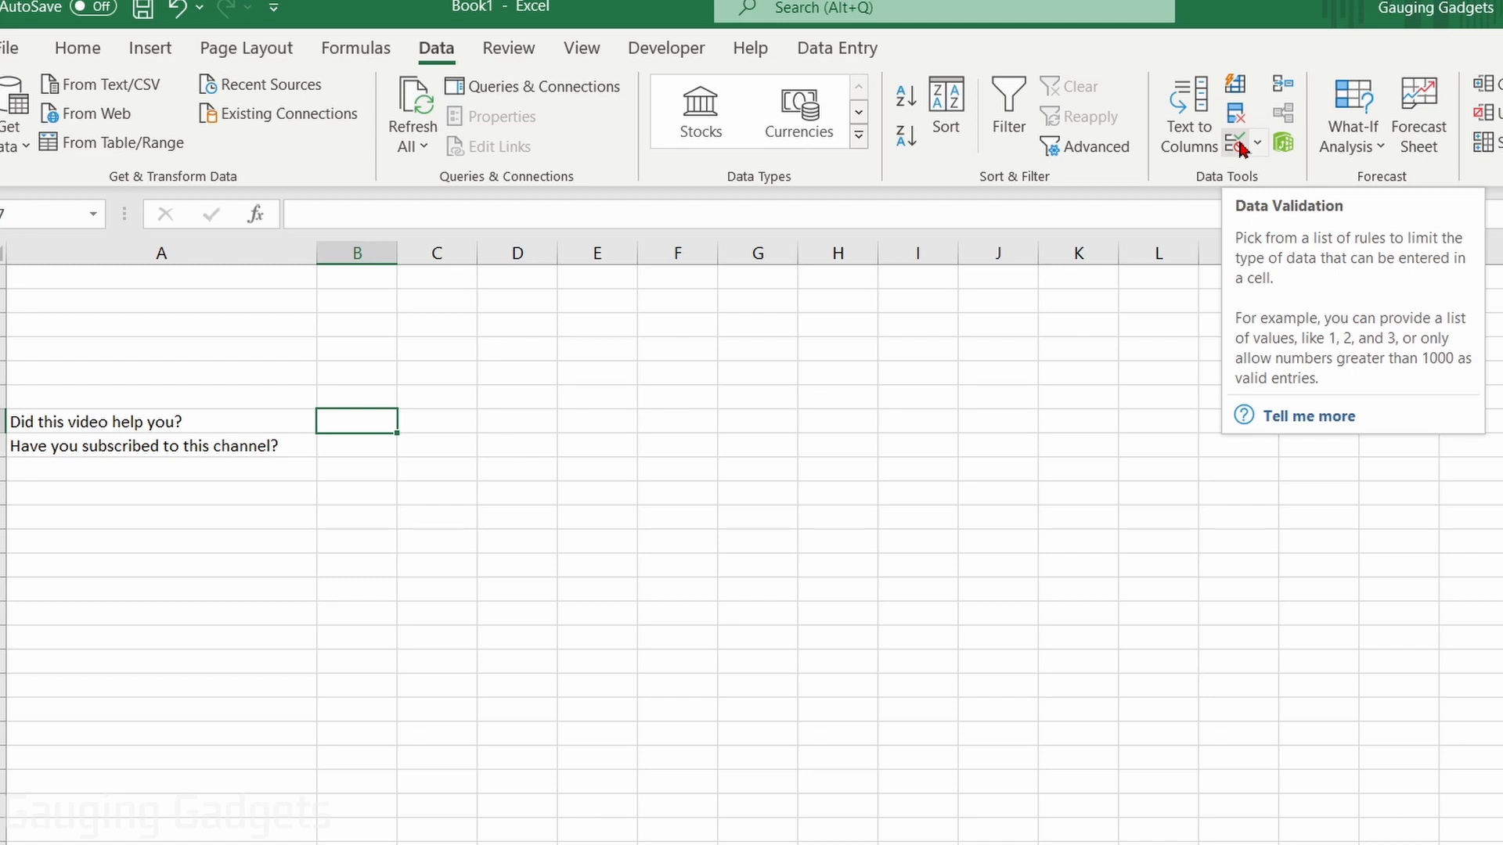
right_click(1237, 148)
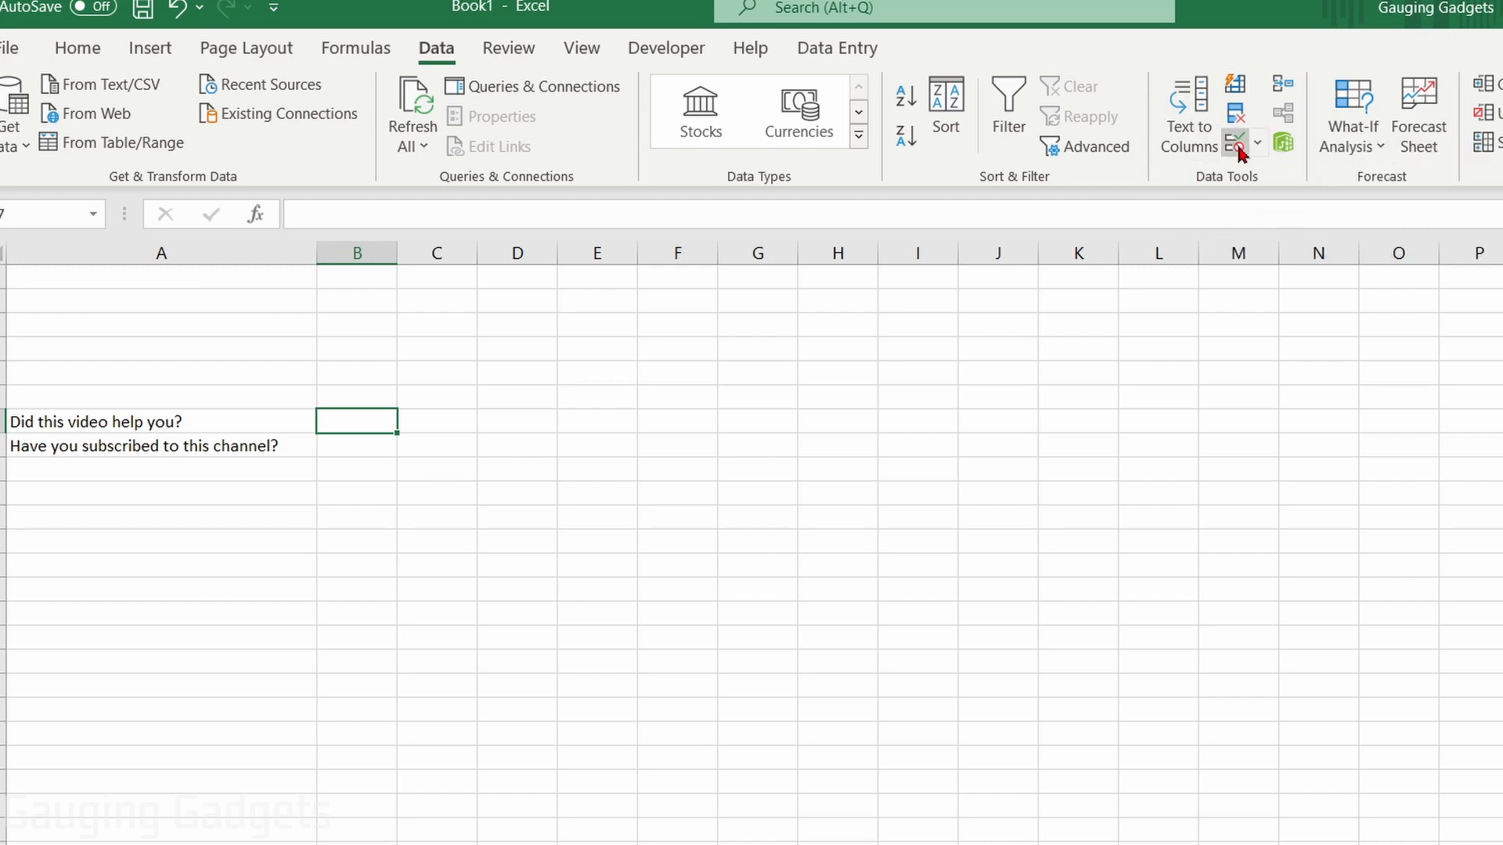
click(1236, 140)
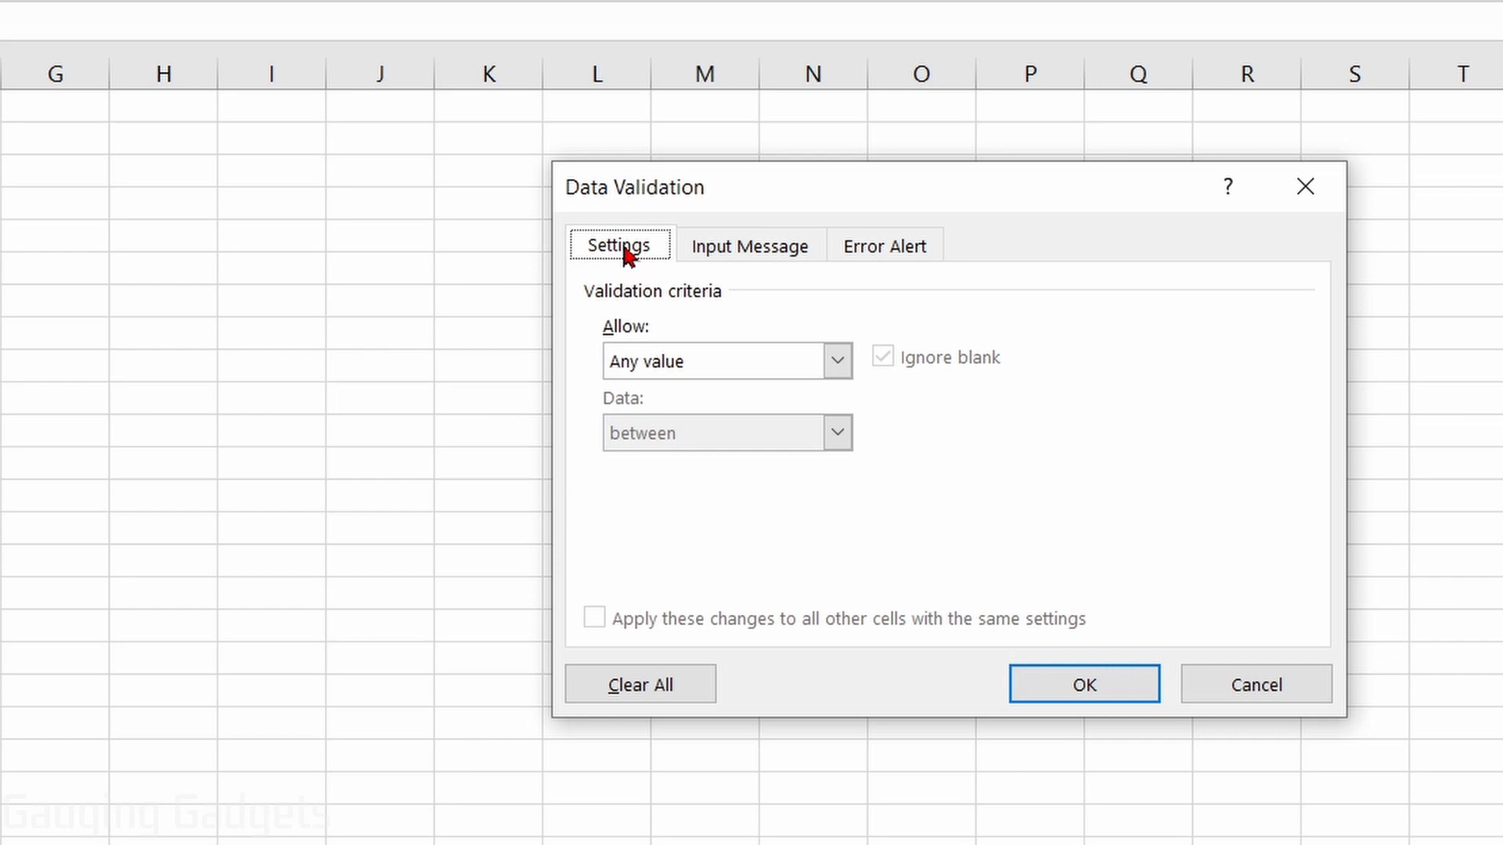
Allow only a List in B7 and start choosing its source range
click(835, 360)
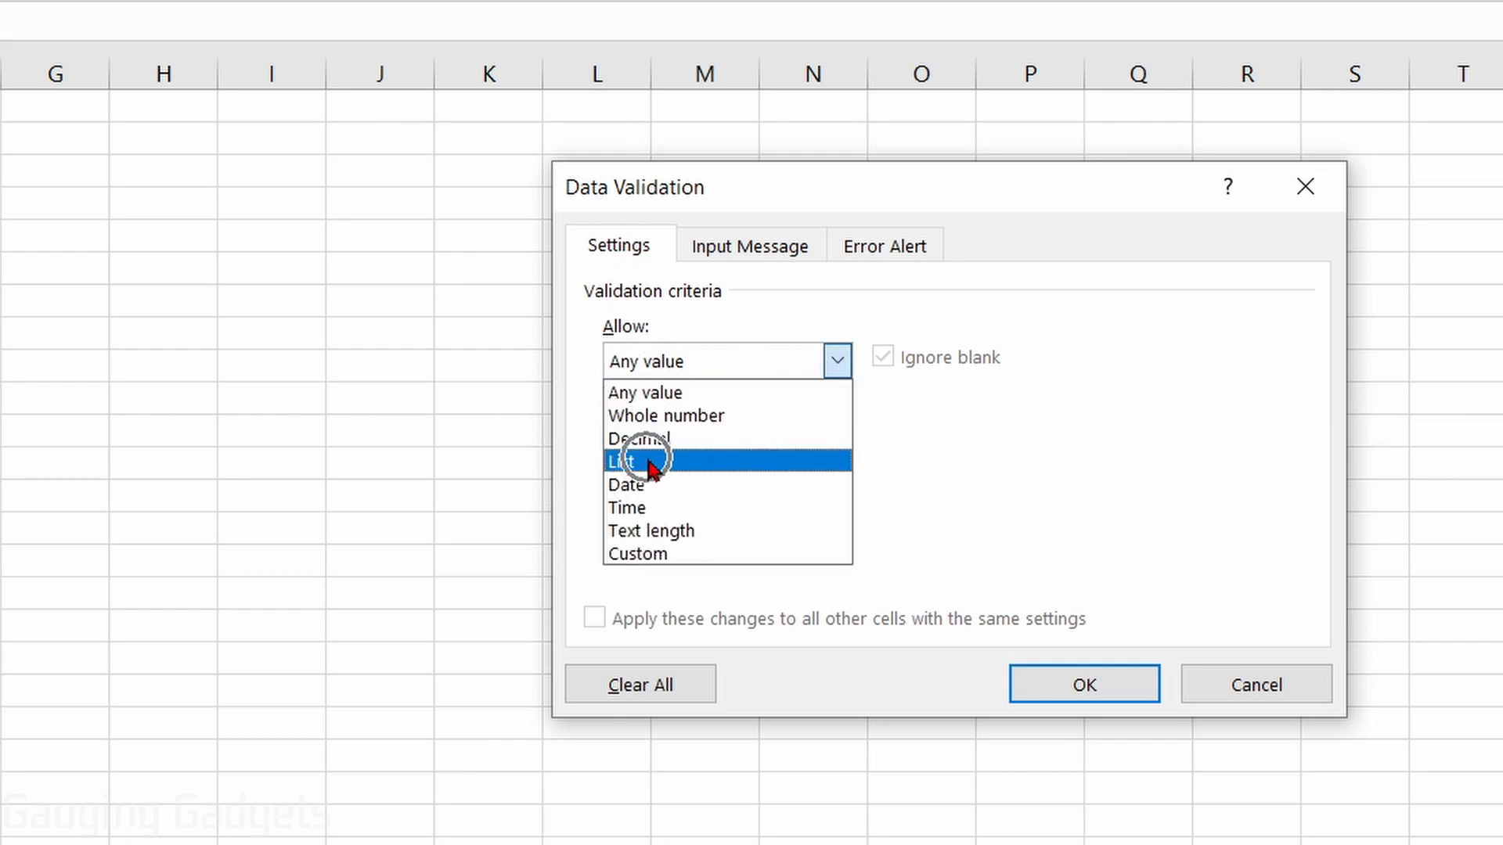
click(622, 460)
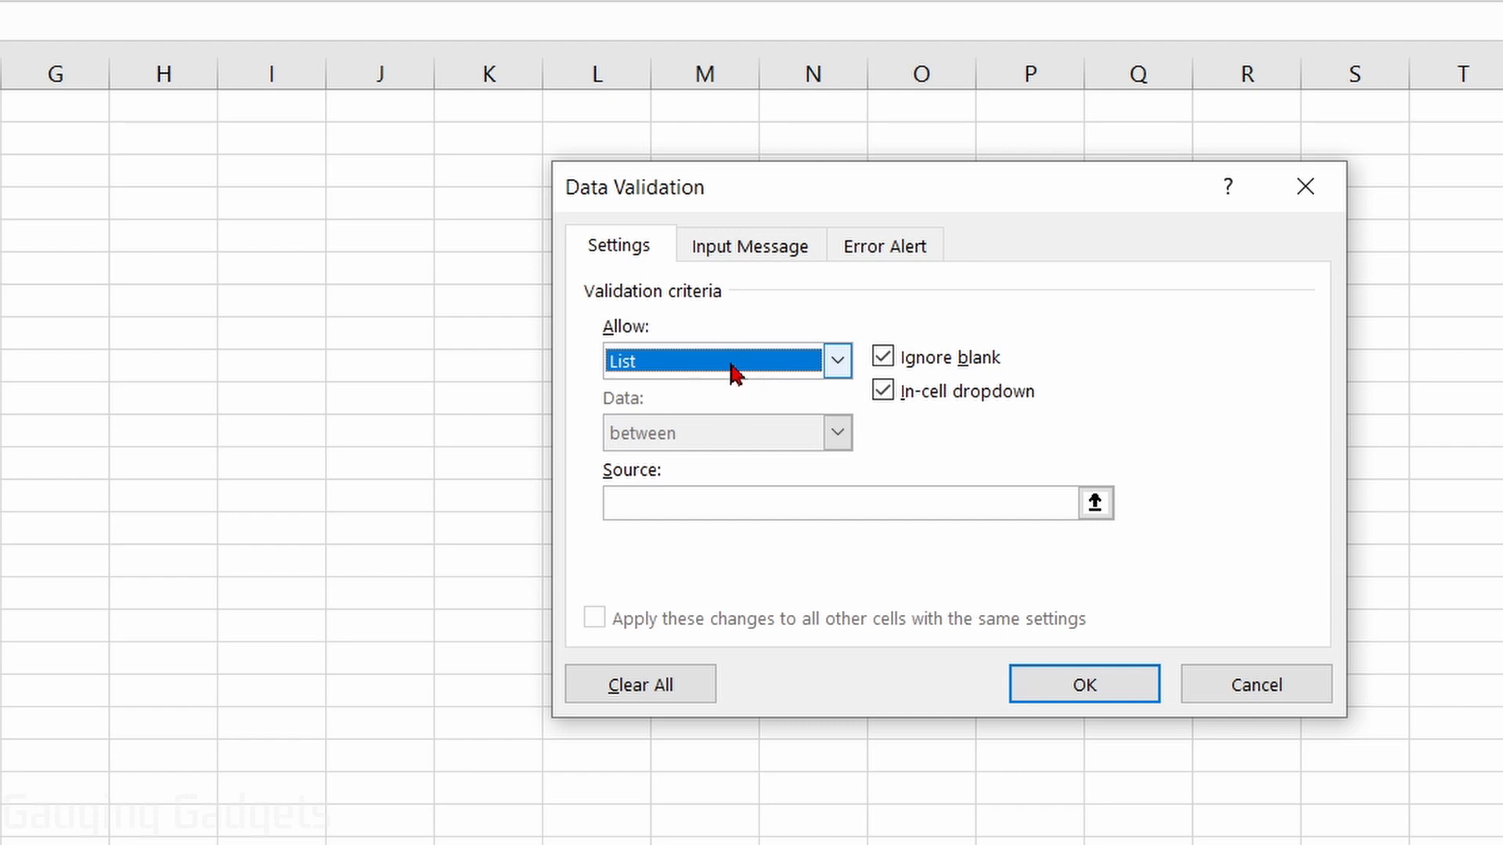
mouse_move(719, 479)
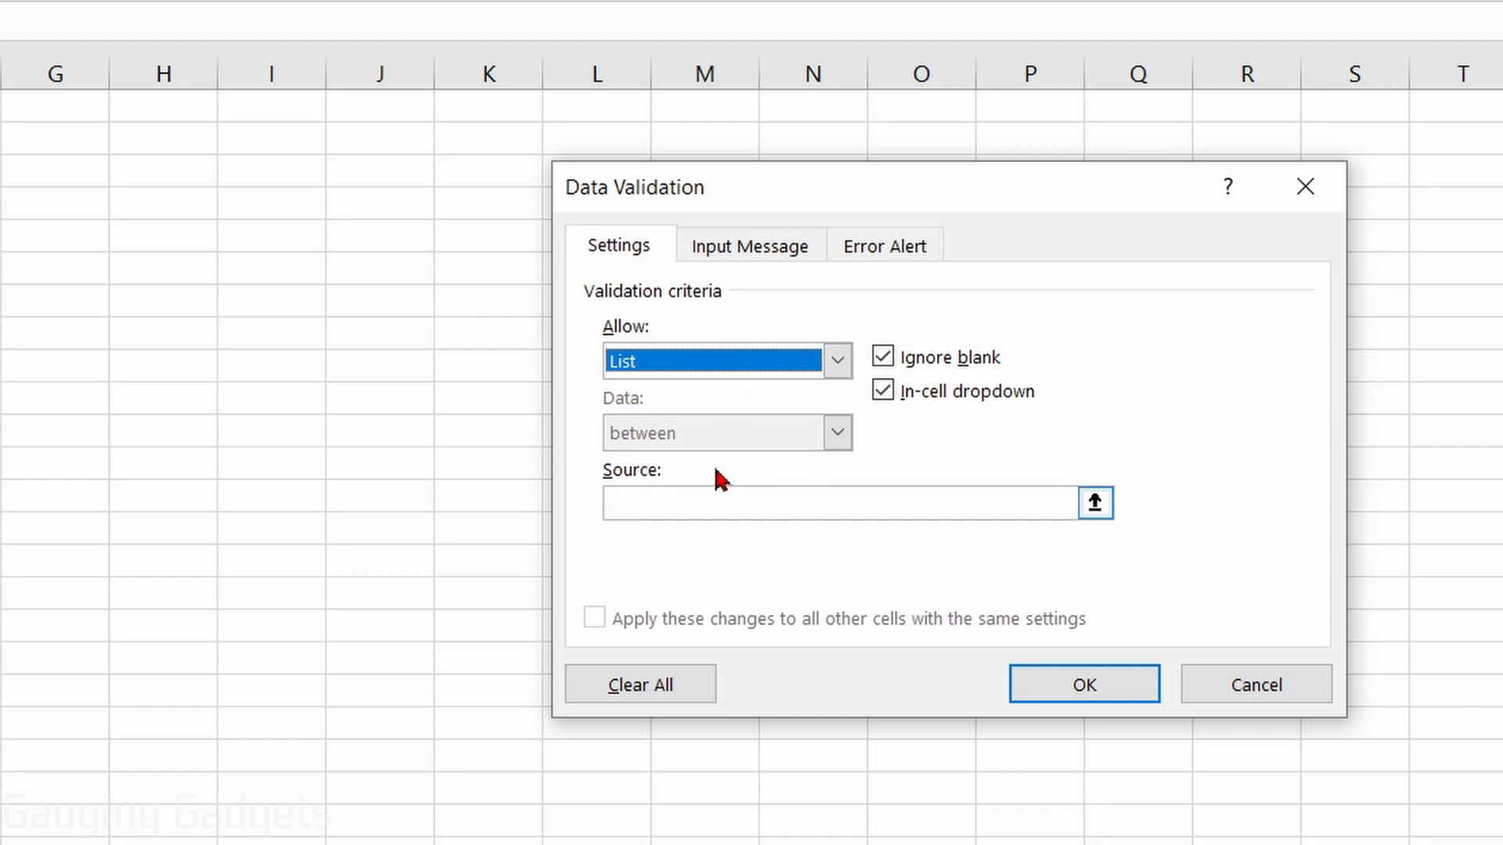
mouse_move(759, 497)
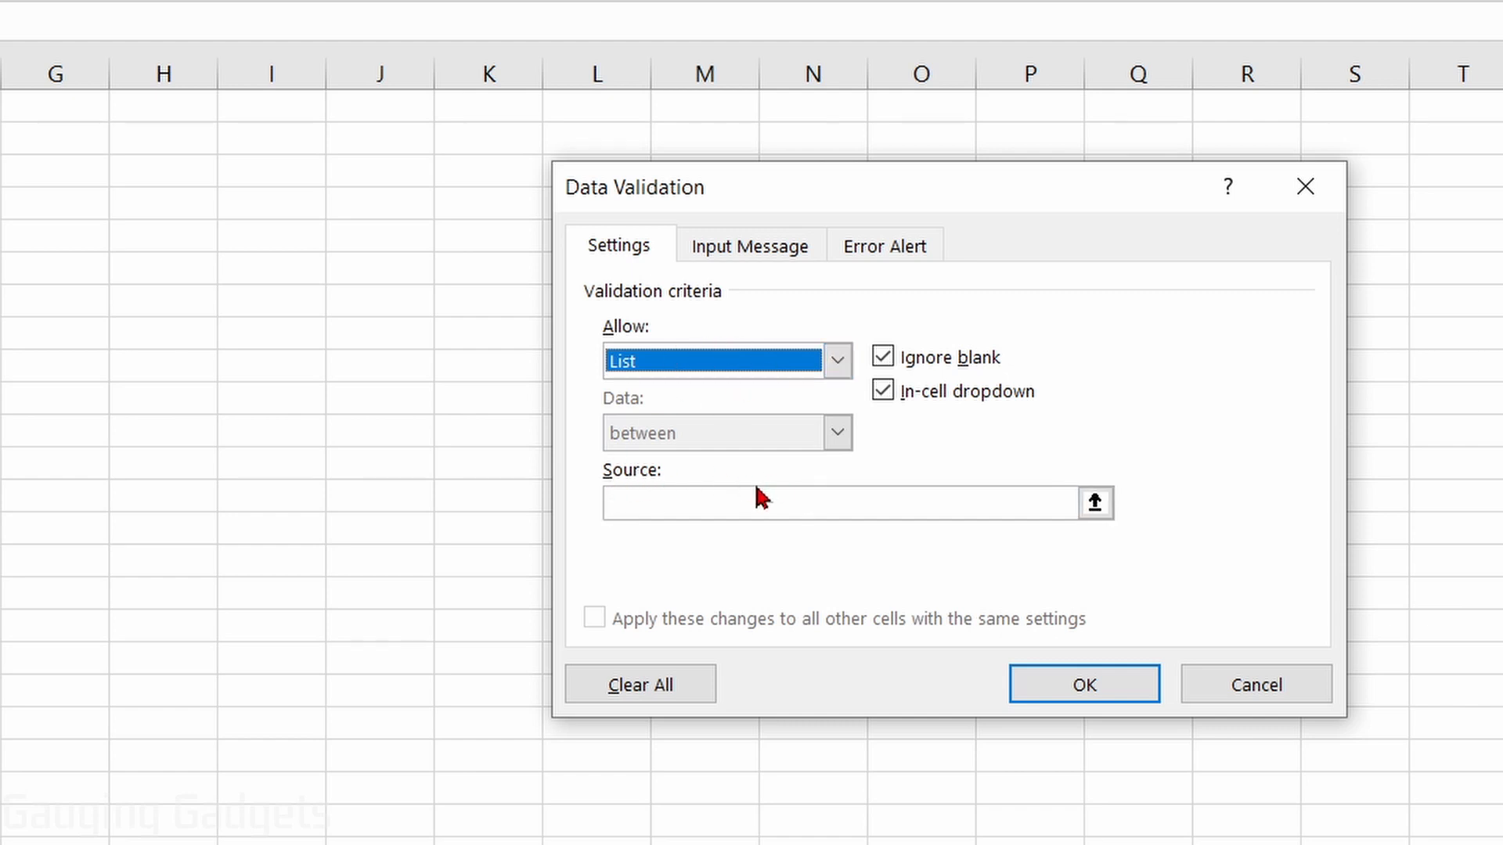
click(1094, 503)
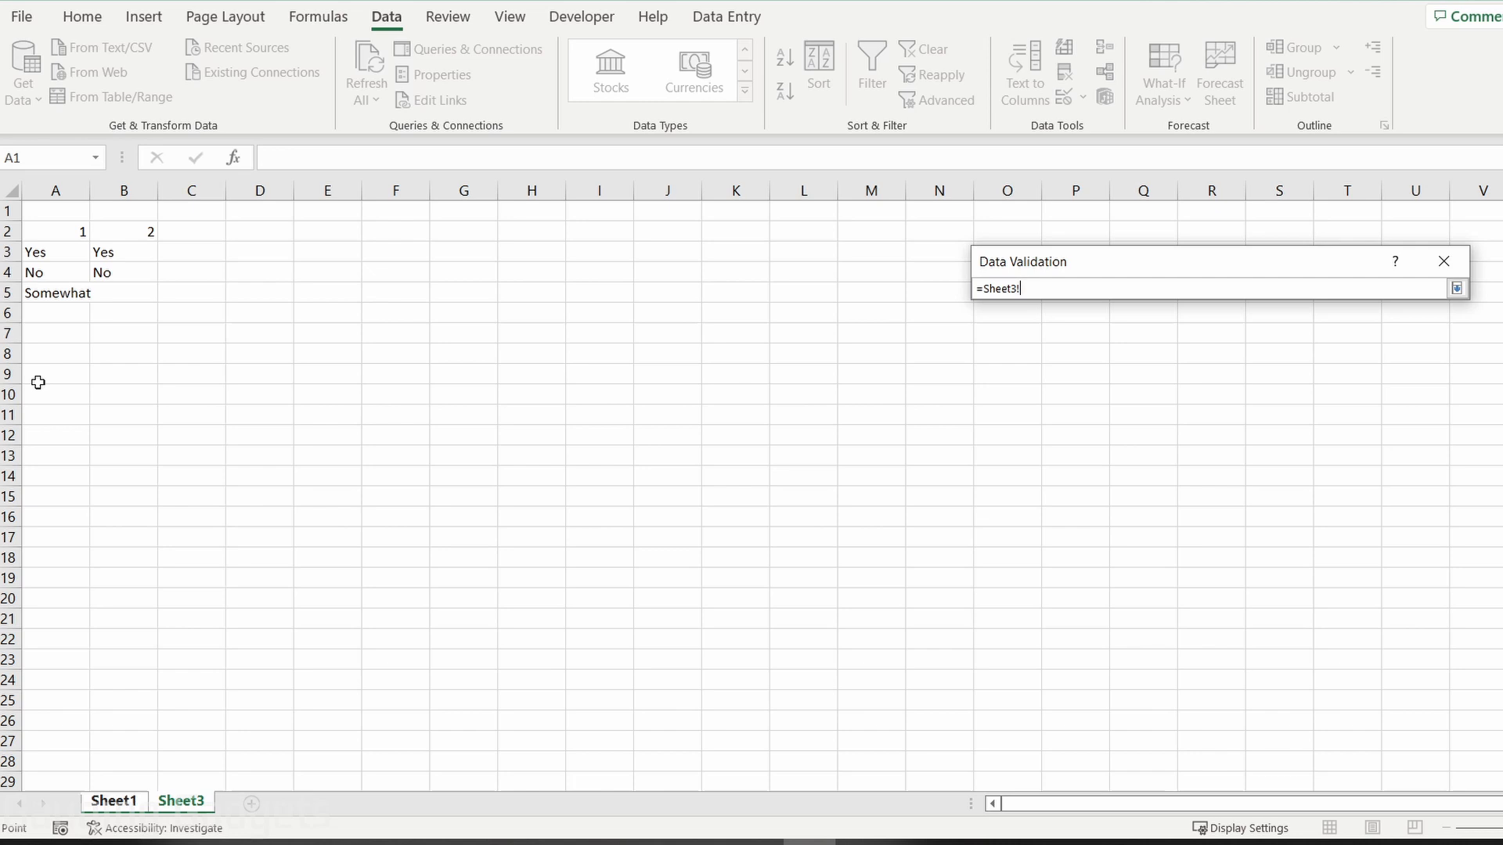
Set the source to Sheet3 A3:A5 (Yes, No, Somewhat) and apply the drop-down
drag(54, 250, 55, 293)
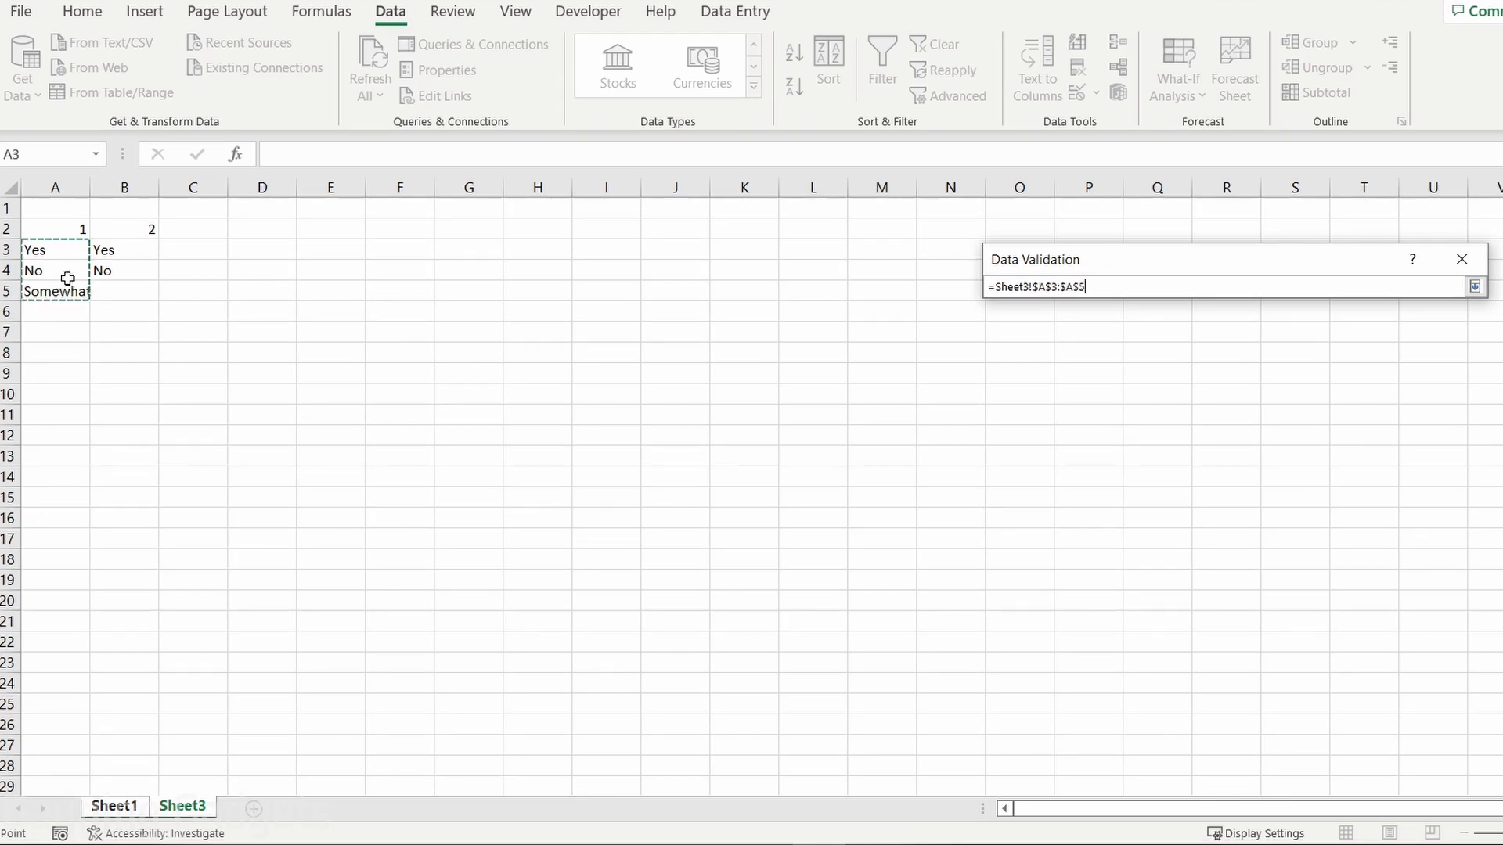
click(1475, 287)
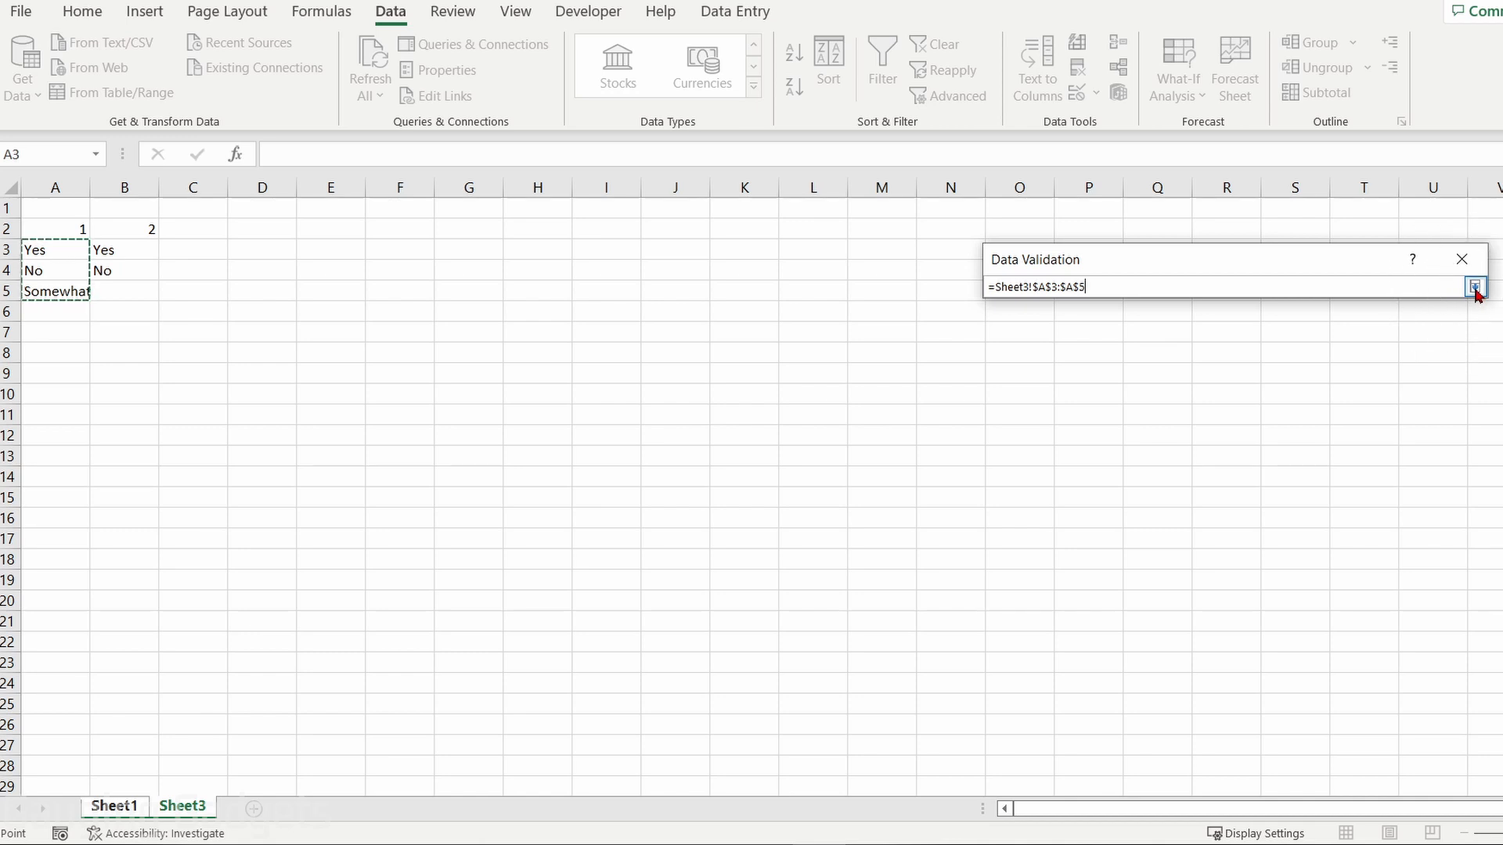
click(1474, 287)
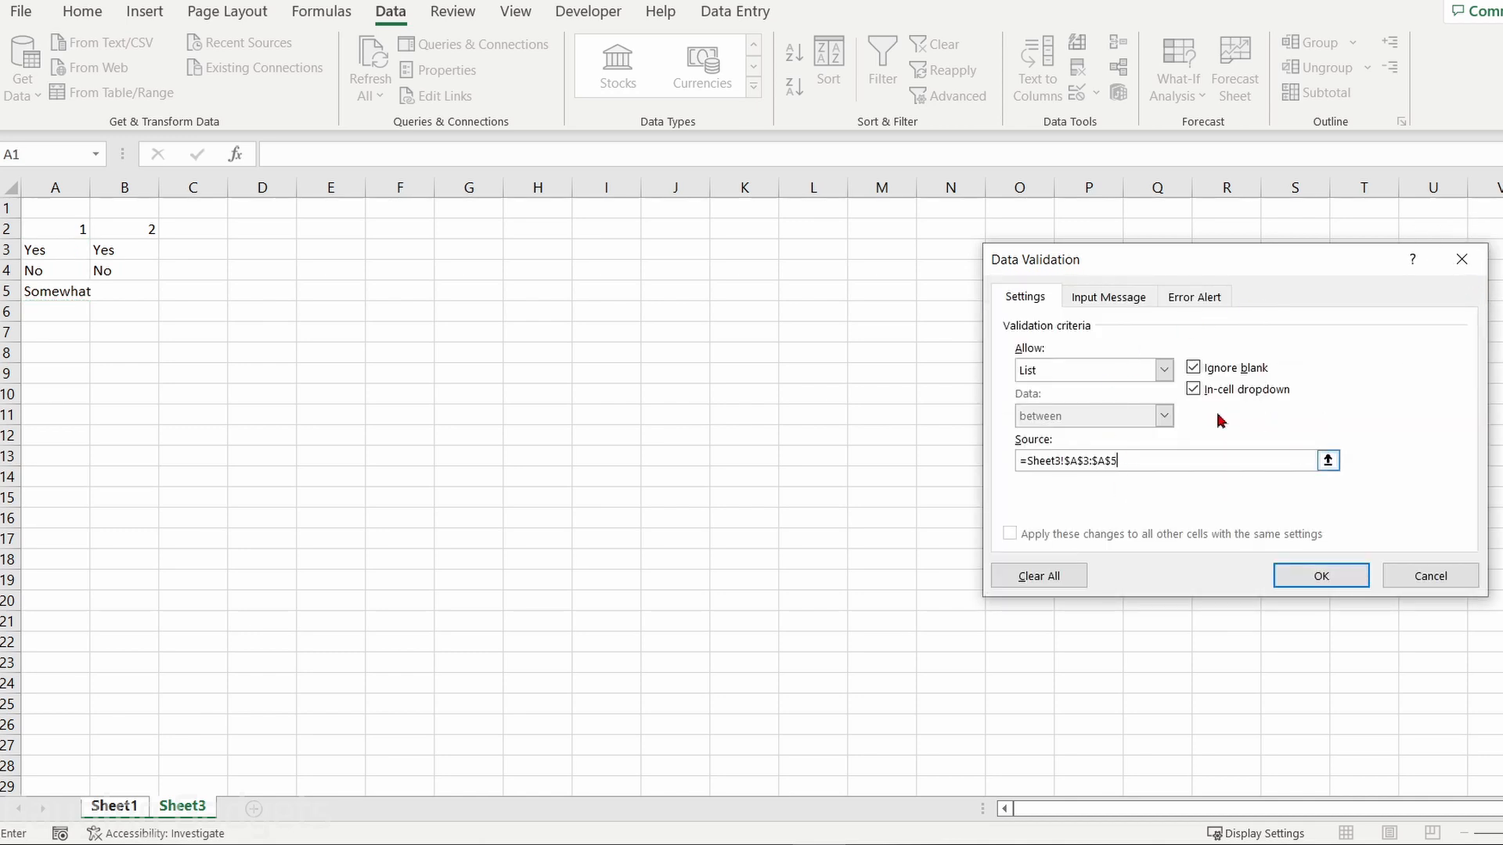
click(1320, 574)
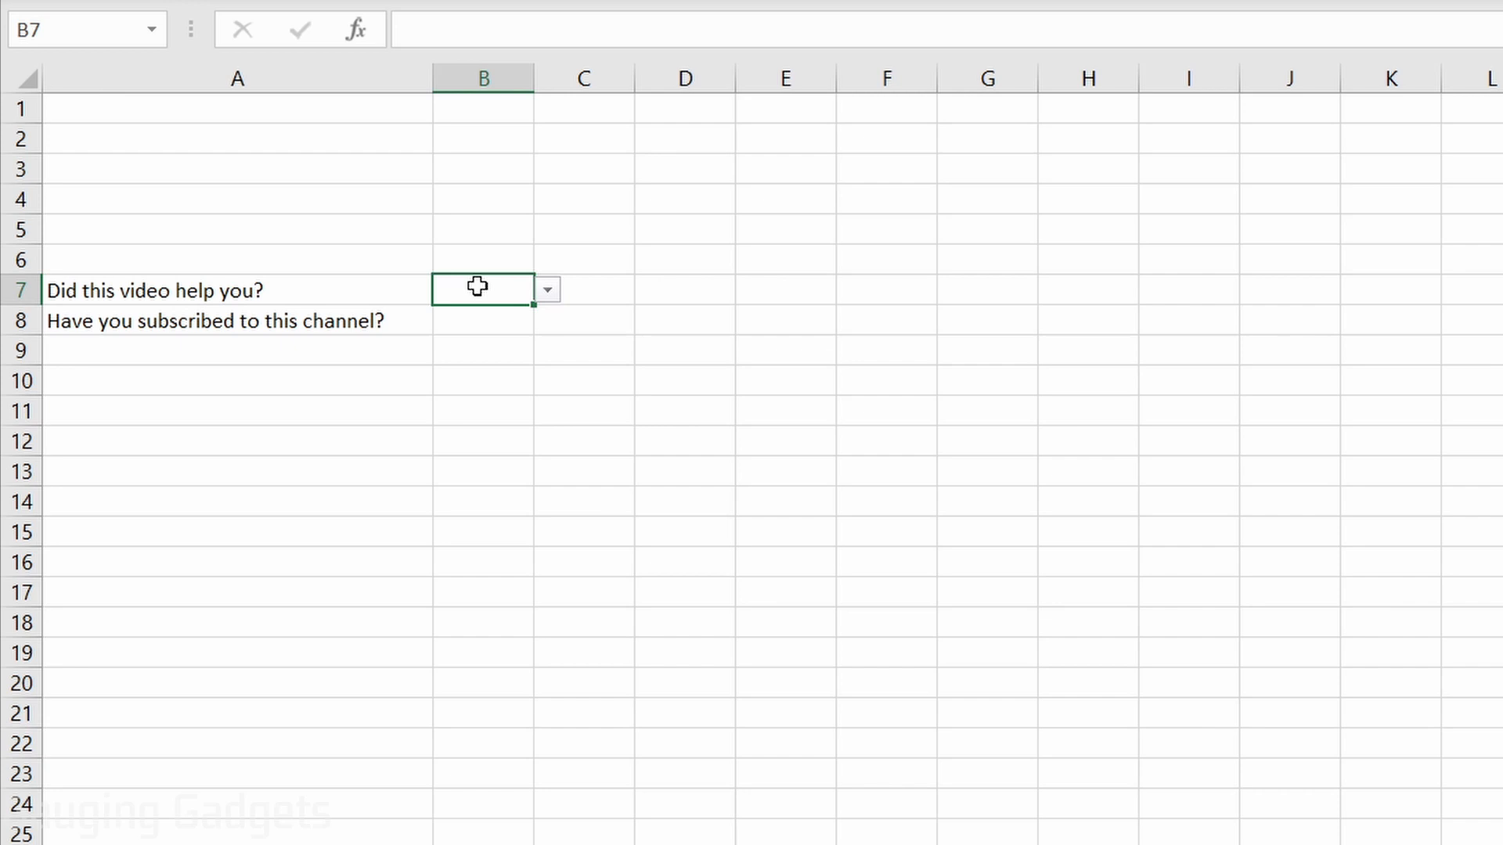
Pick Yes from the new drop-down in B7
click(547, 288)
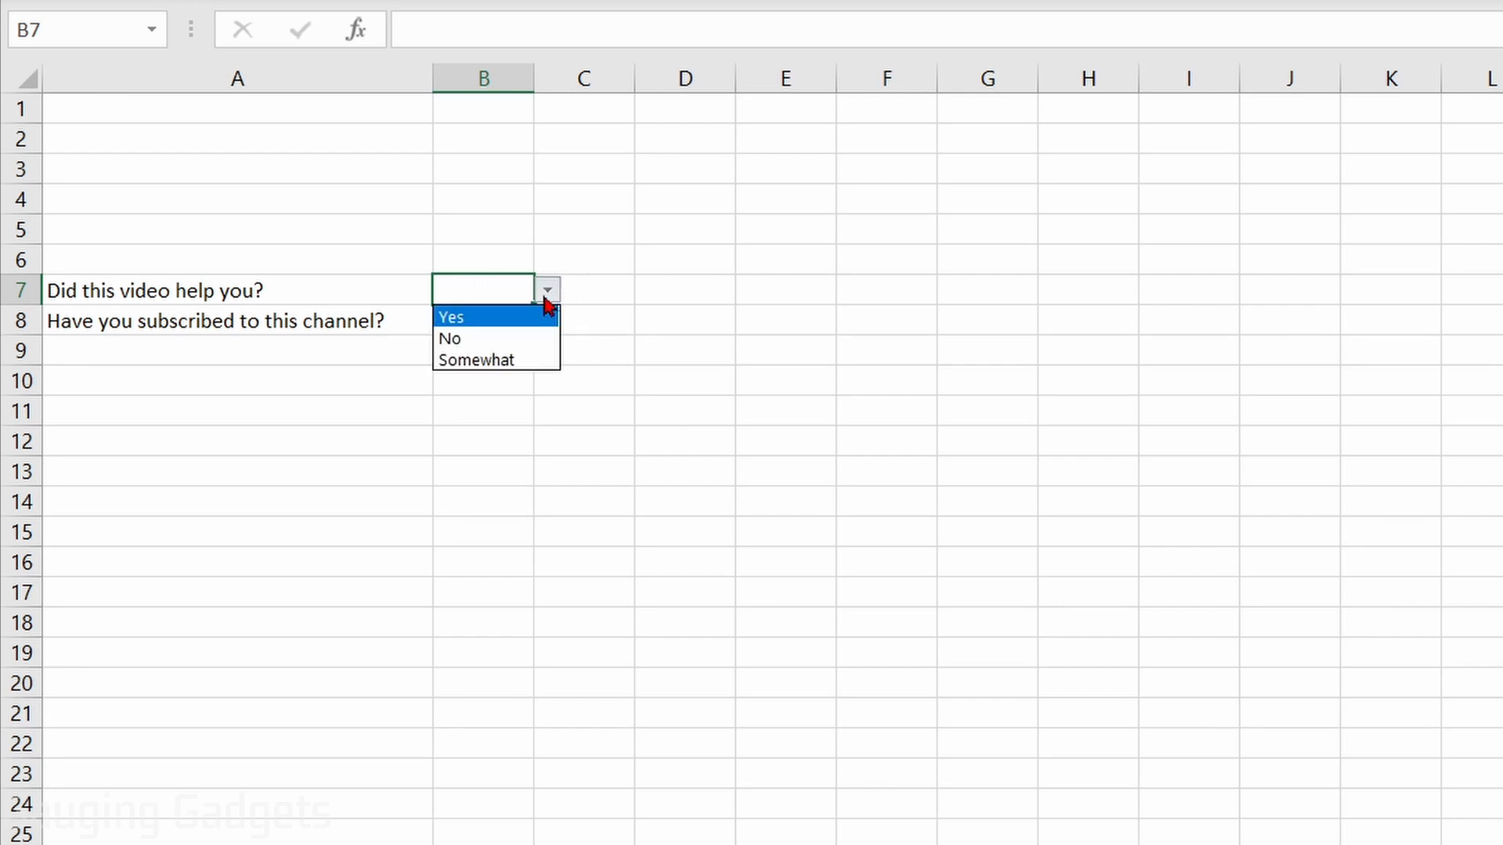
mouse_move(478, 360)
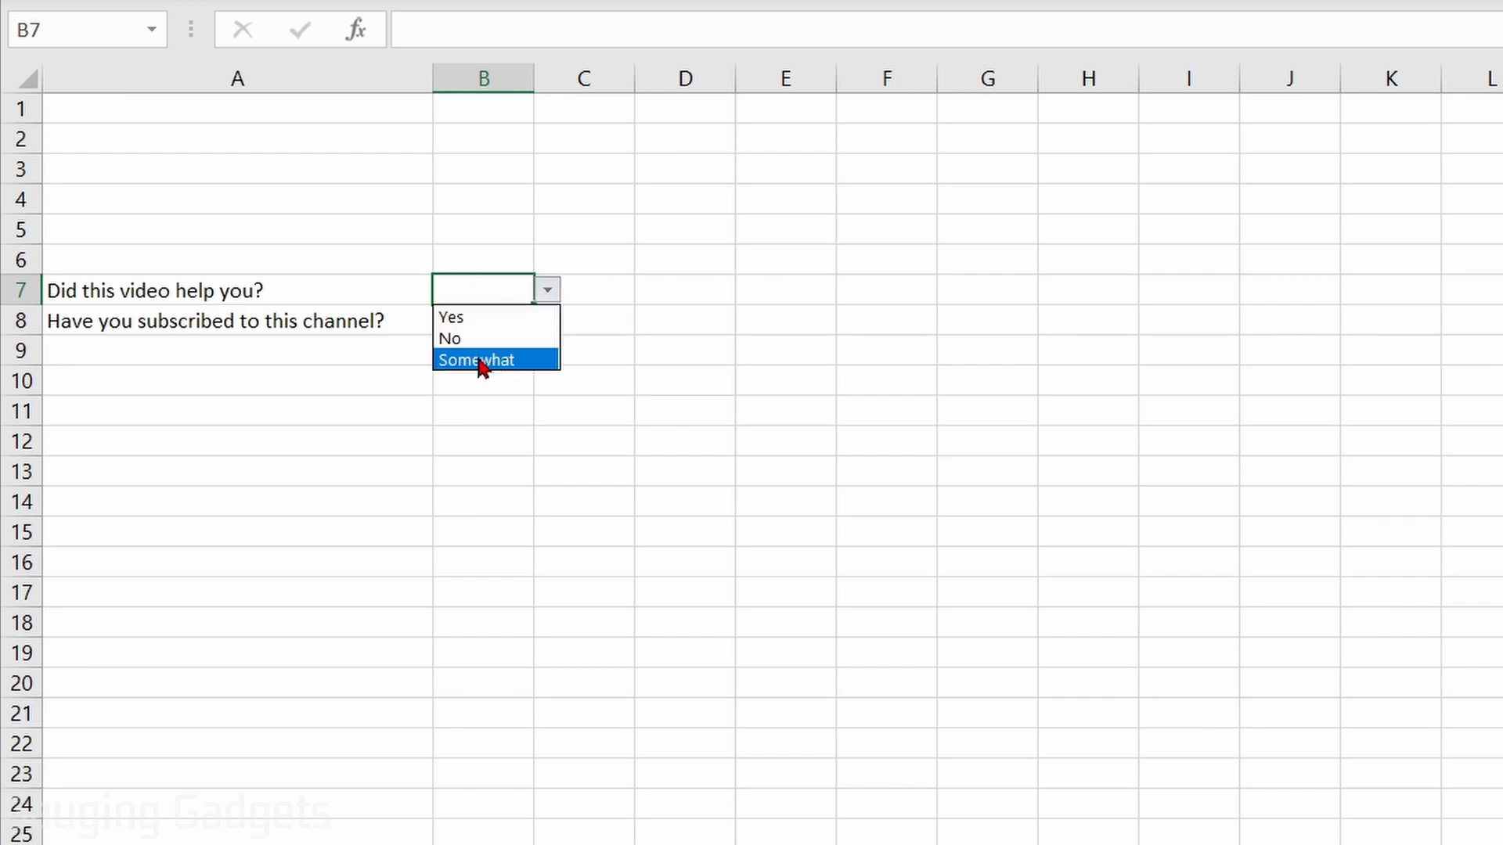
click(451, 318)
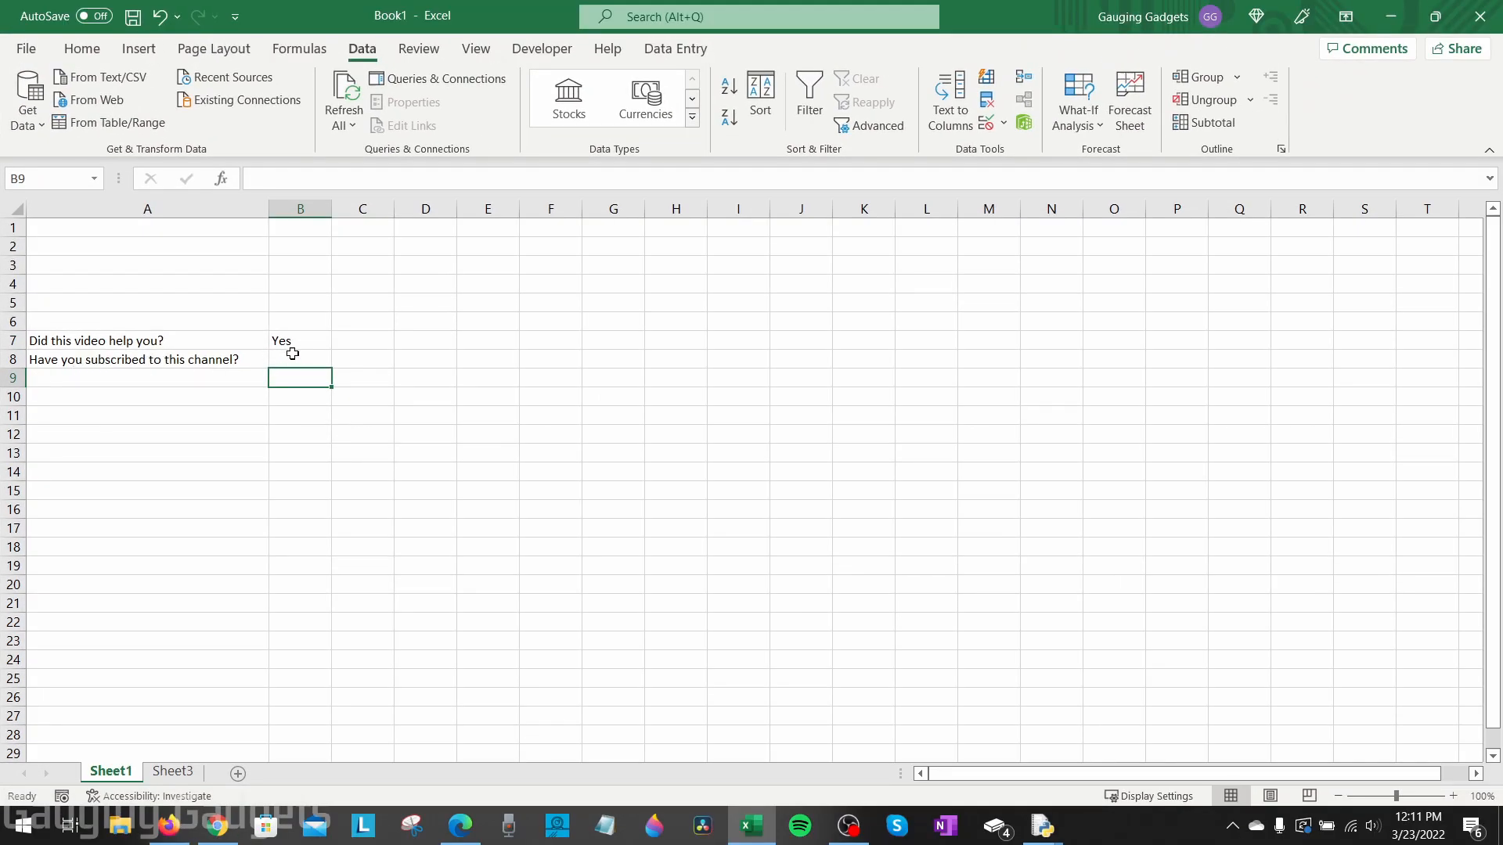
Restrict answer cell B8 to a List via Data Validation
click(301, 360)
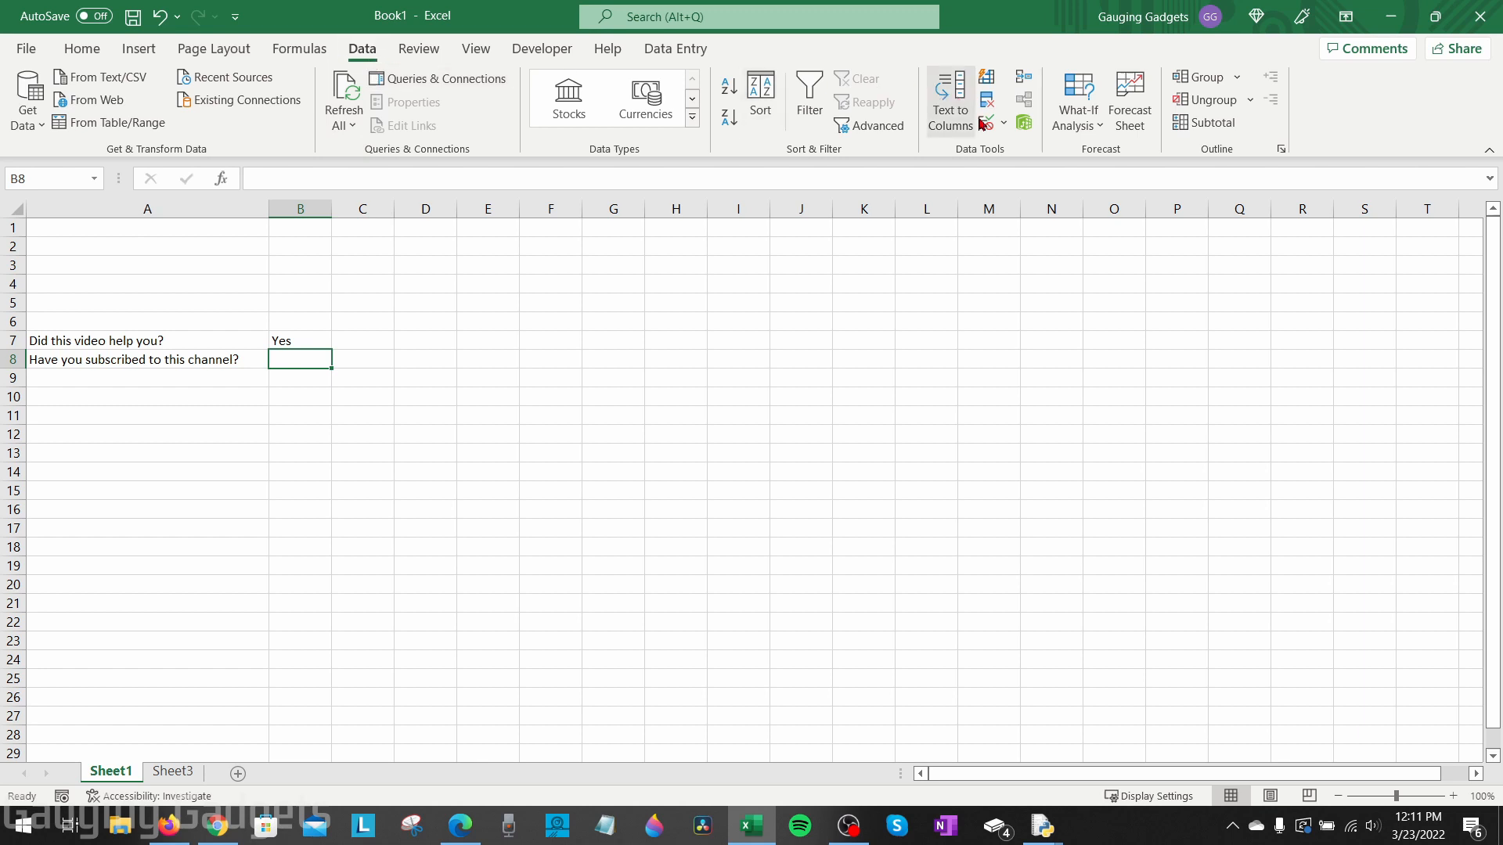
click(988, 101)
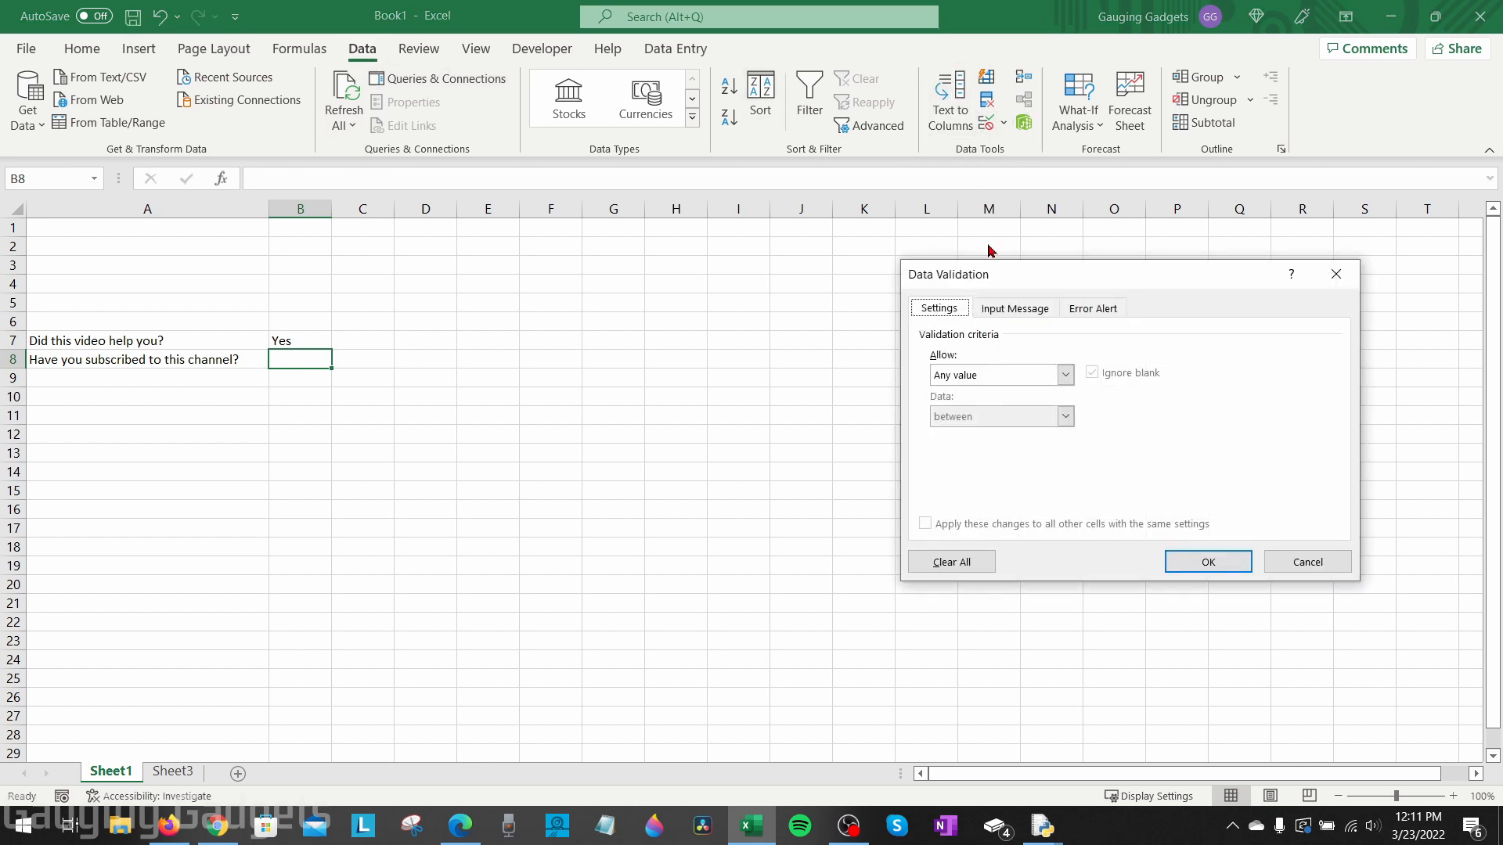
click(1063, 374)
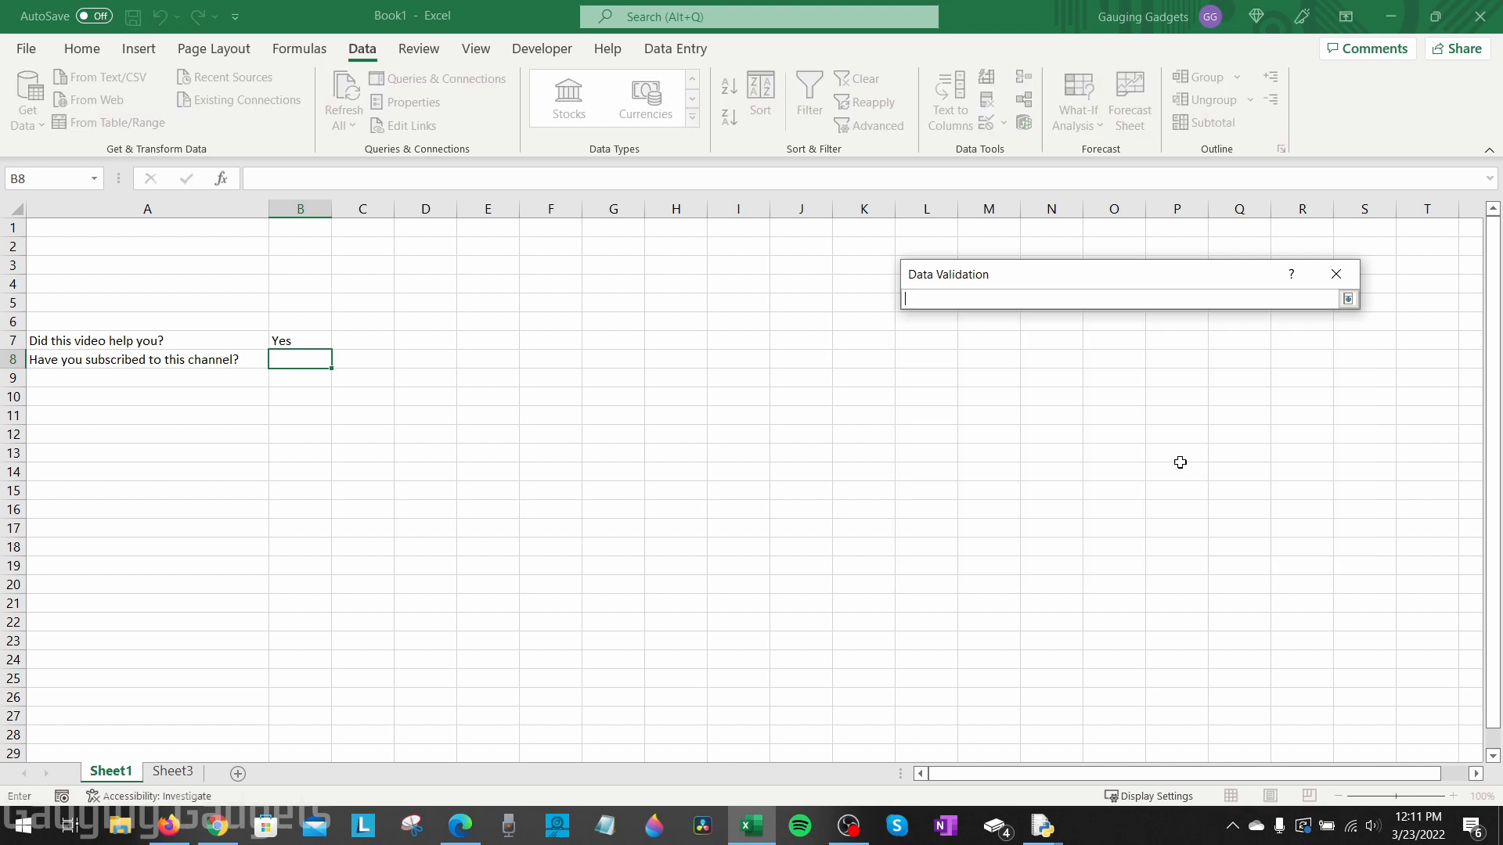
Set the source to Sheet3!$B$3:$B$4 (Yes, No) and apply the drop-down
click(174, 771)
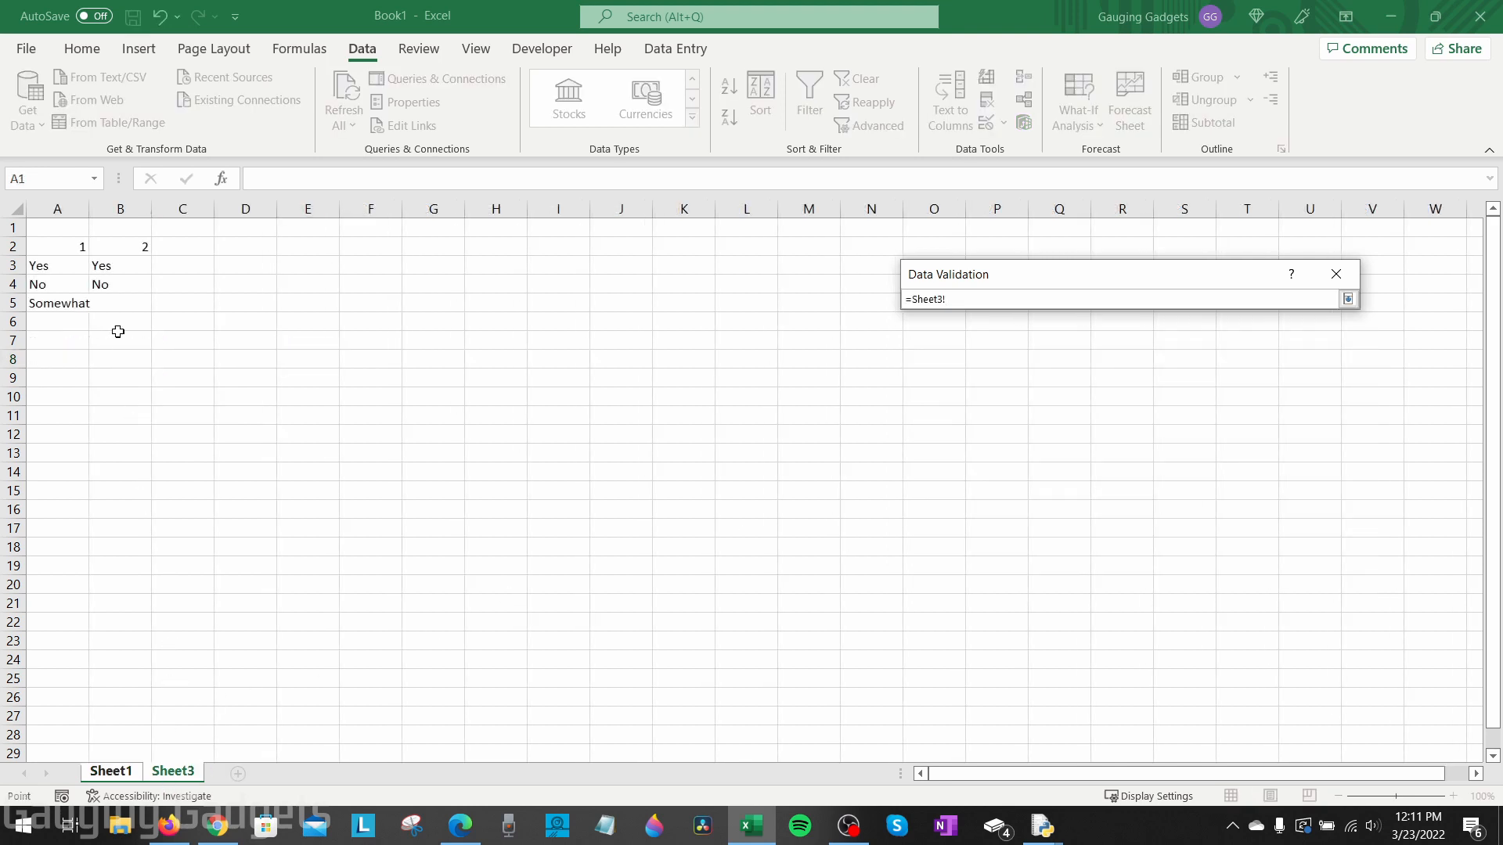
drag(100, 266, 100, 285)
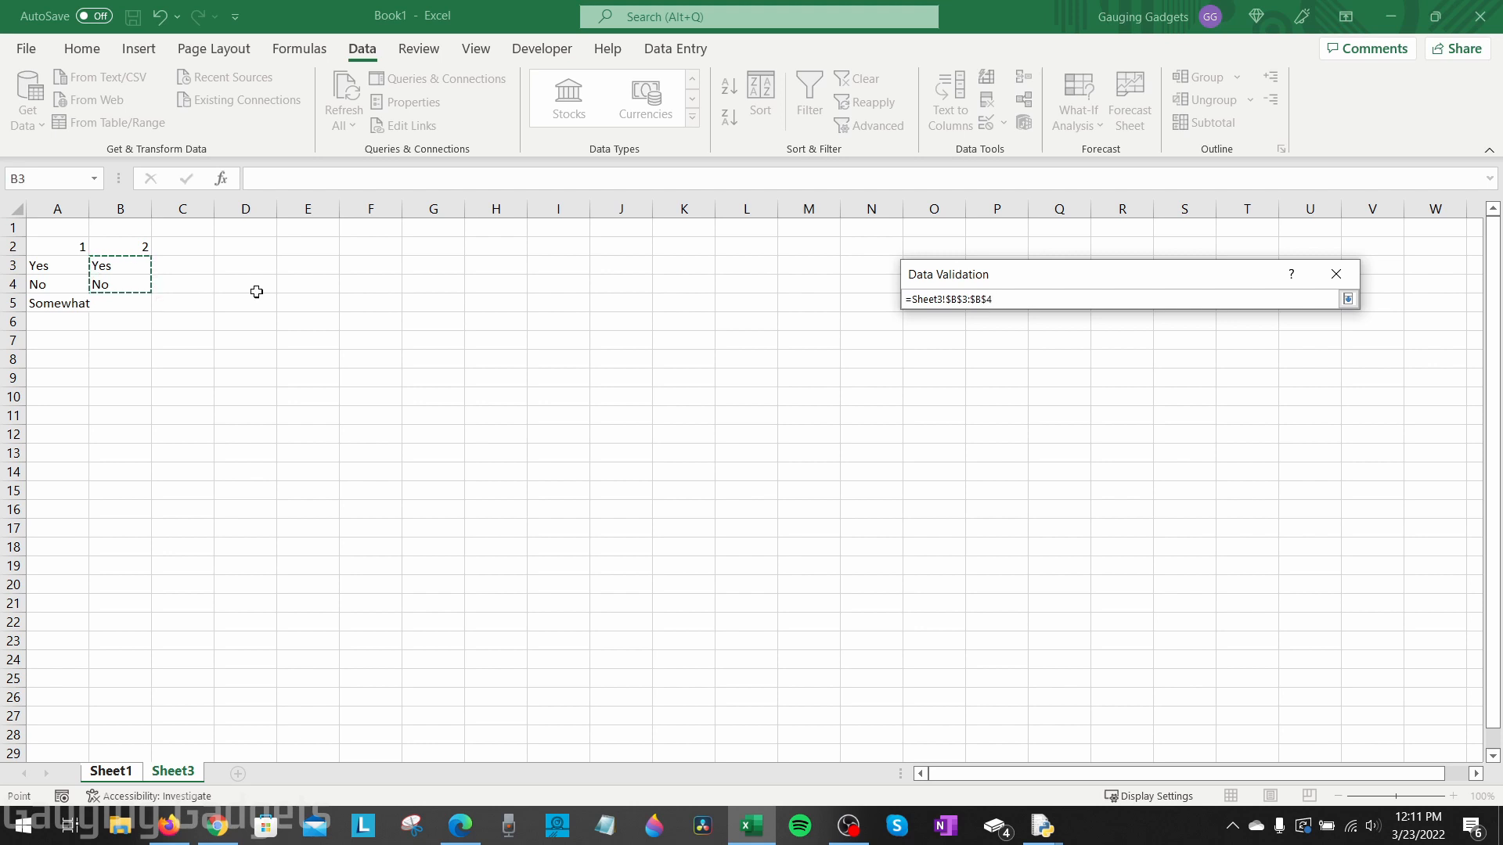
click(1346, 297)
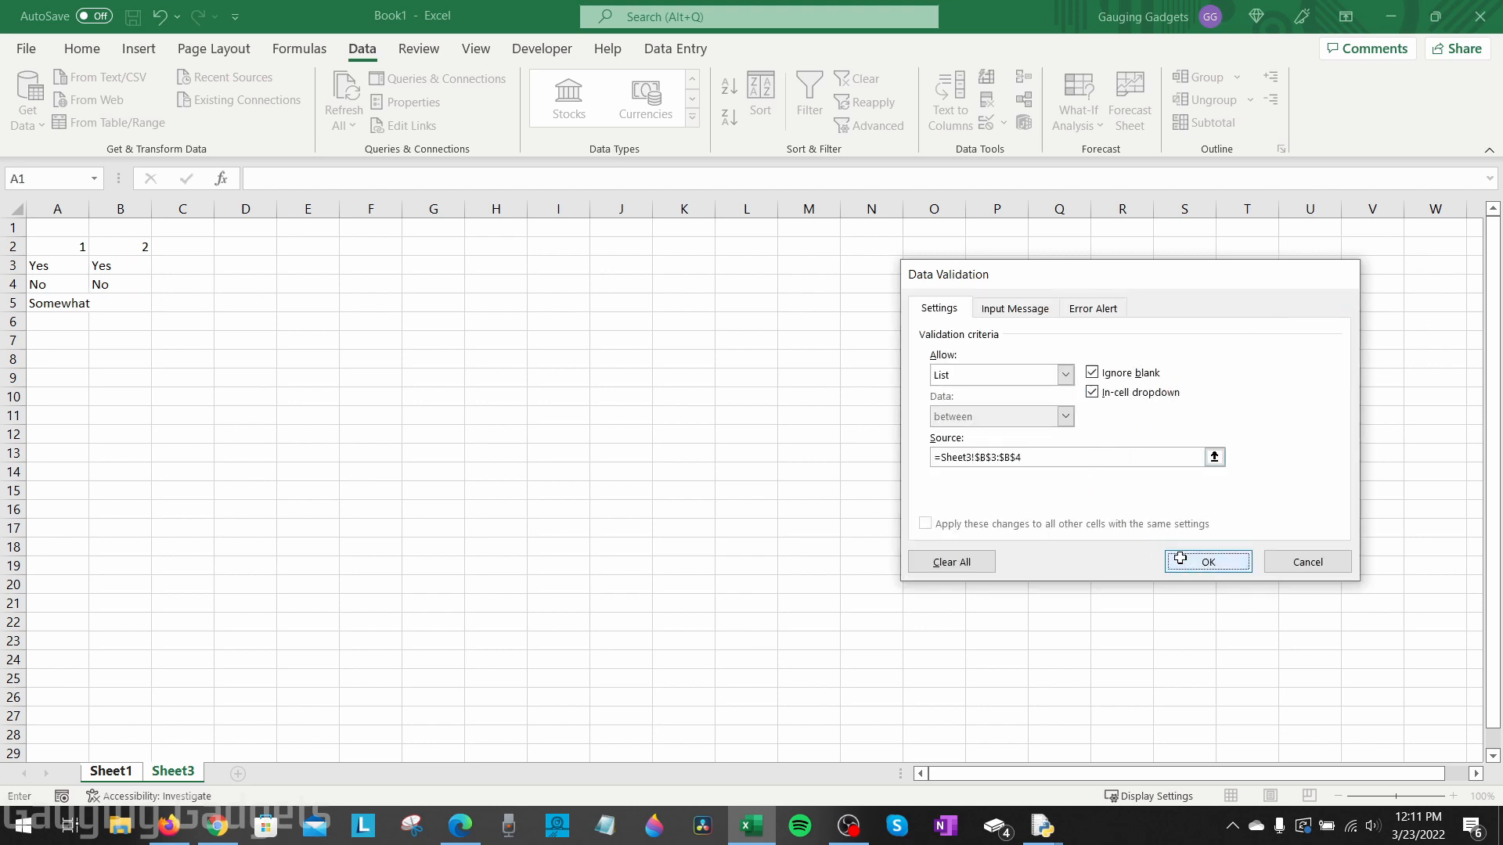
click(1207, 562)
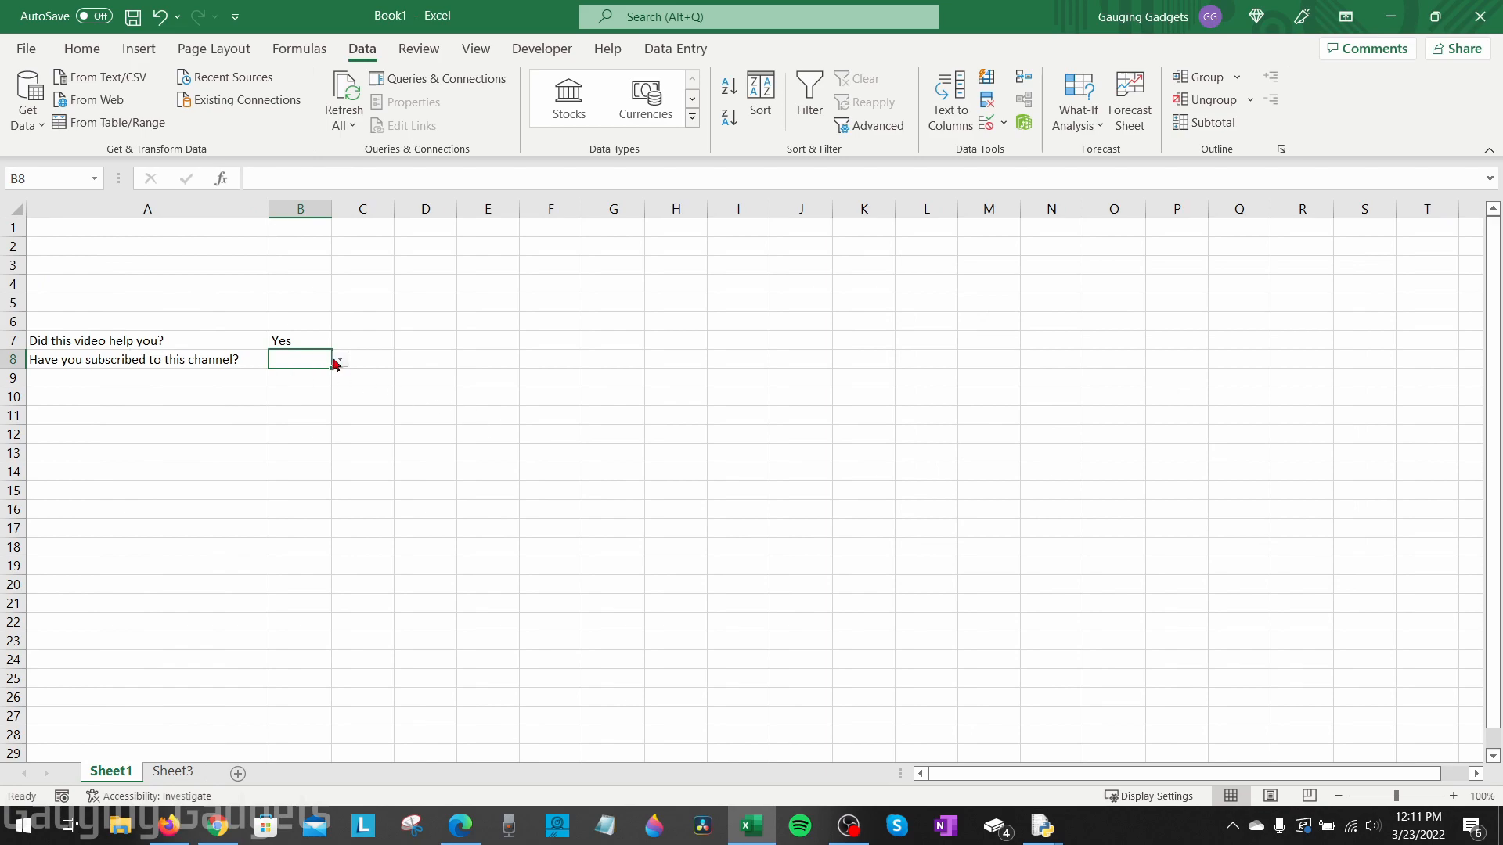